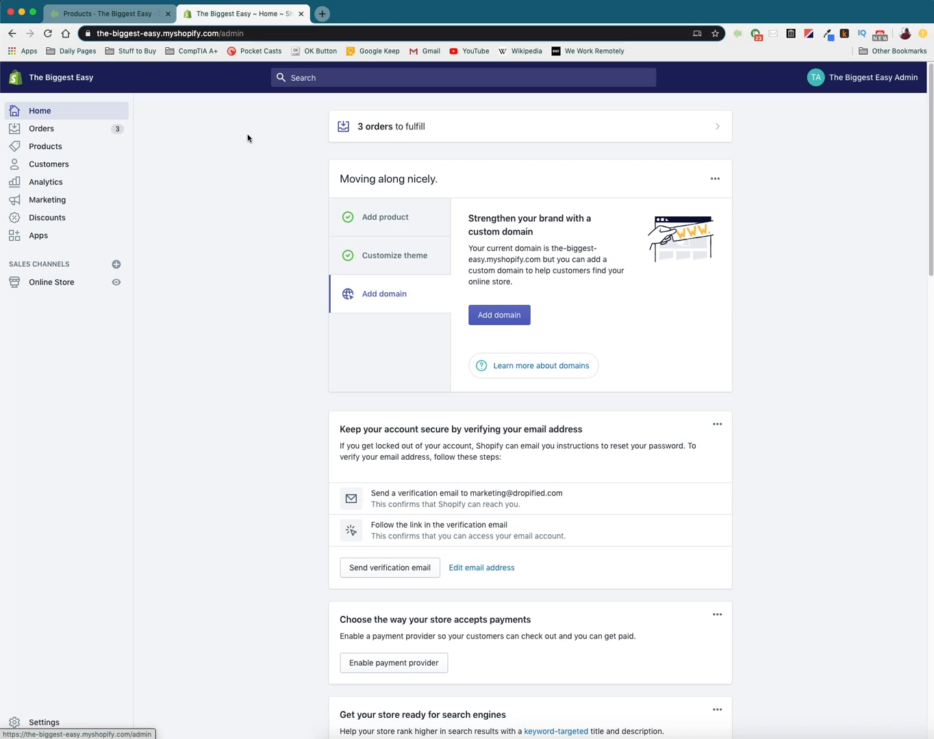
{"action": "mouse_move", "coordinate": [236, 131]}
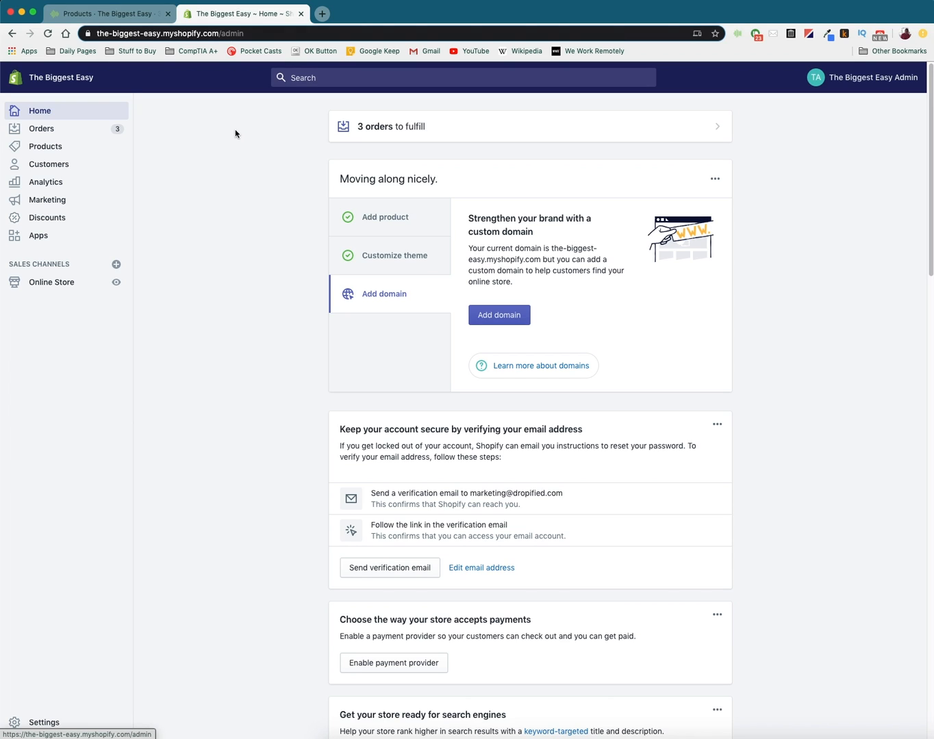
{"action": "mouse_move", "coordinate": [226, 128]}
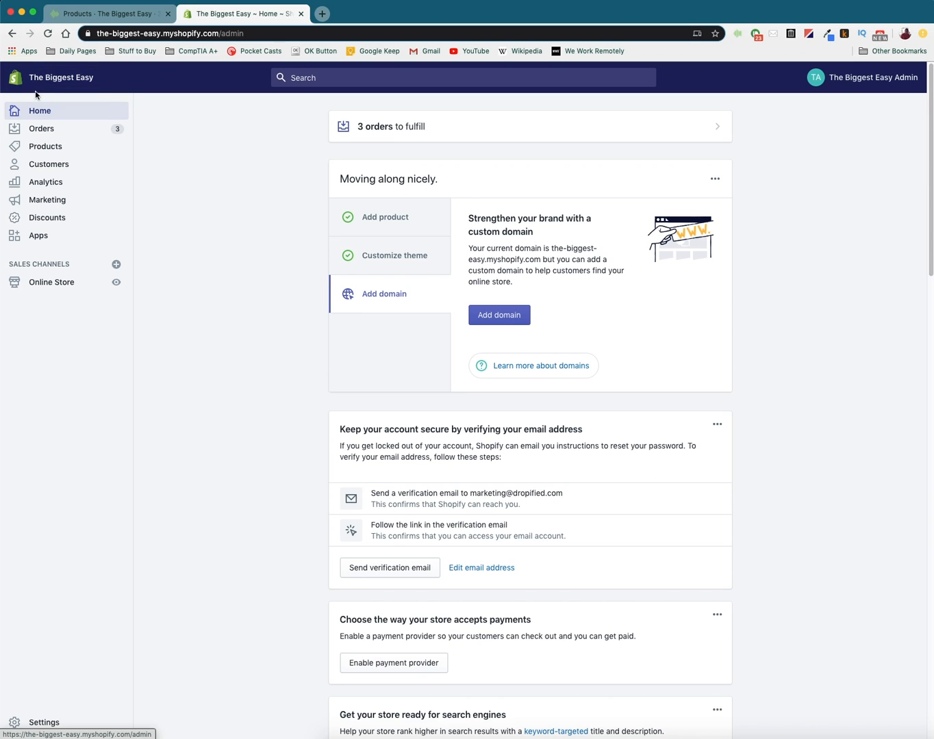
{"action": "mouse_move", "coordinate": [42, 723]}
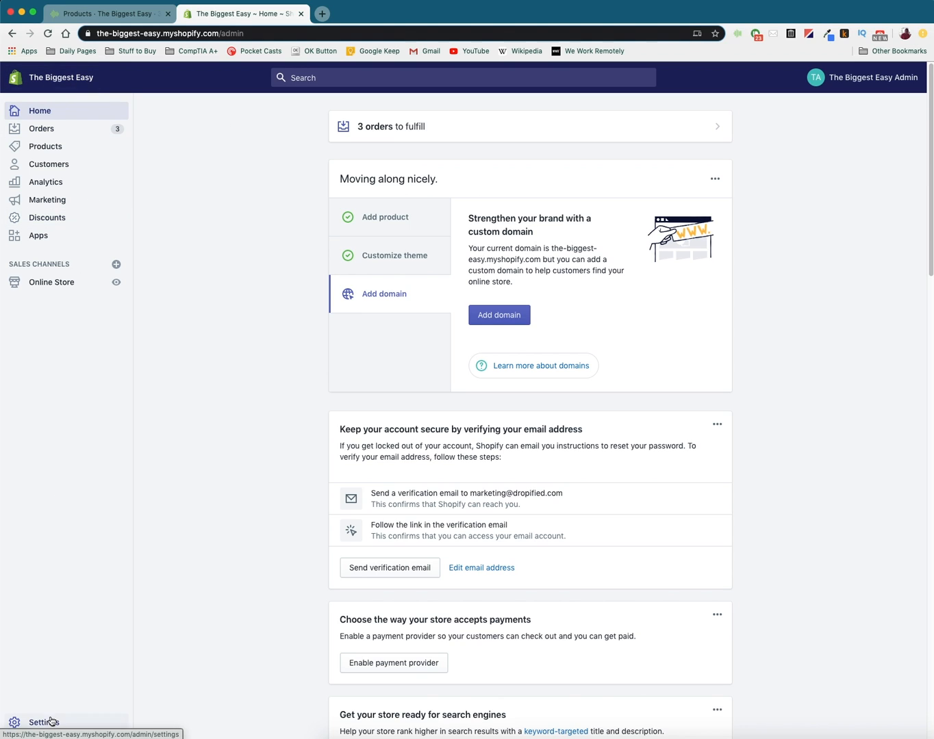
Go to the store's Settings overview from the admin sidebar
{"action": "left_click", "coordinate": [44, 722]}
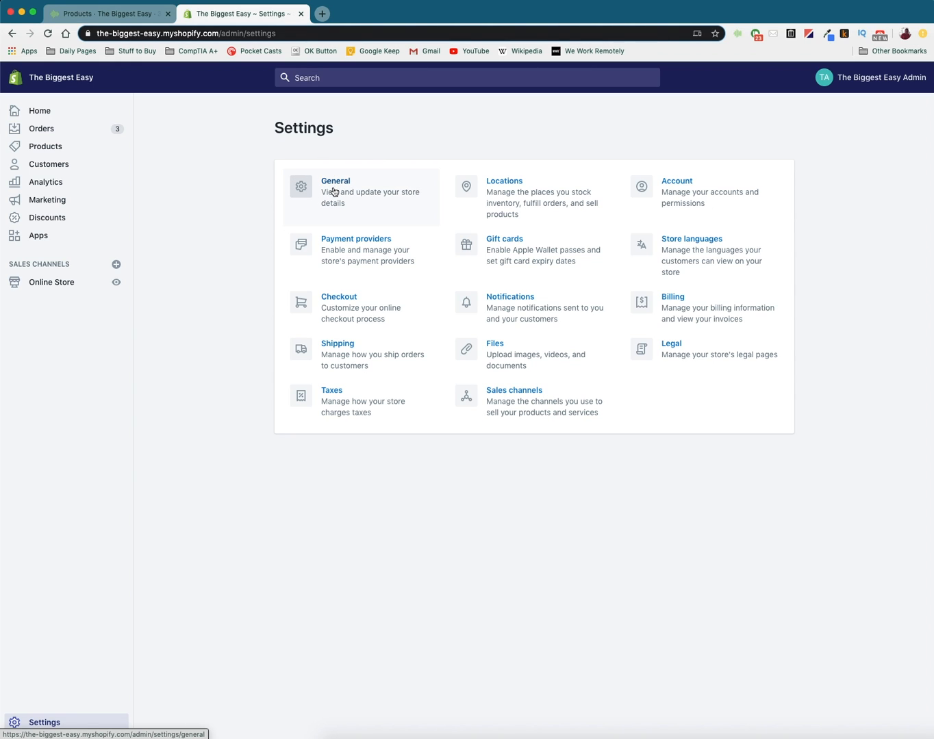
In General settings, replace the store name with 'Fountain Pen Emporium' and save
{"action": "left_click", "coordinate": [335, 181]}
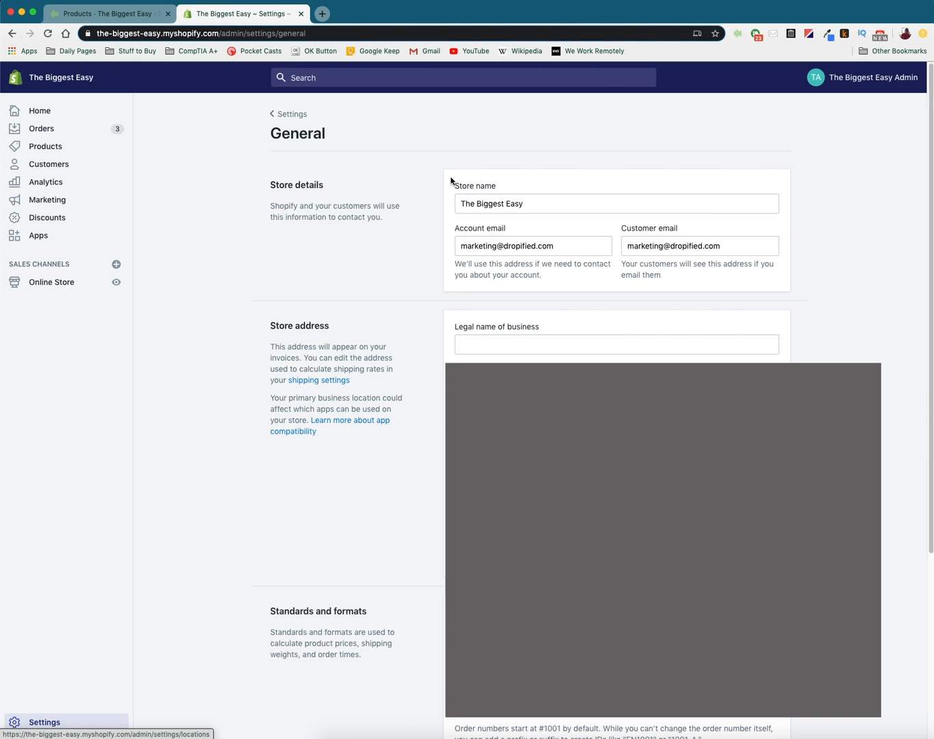
{"action": "triple_click", "coordinate": [614, 202]}
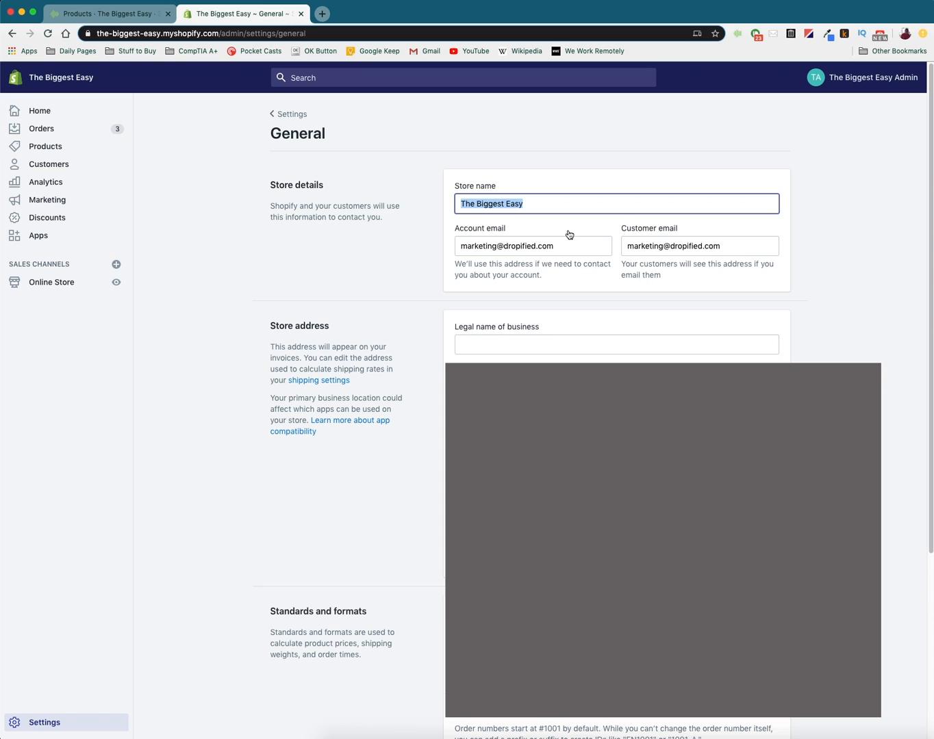
{"action": "type", "text": "Fountain Pen Empor"}
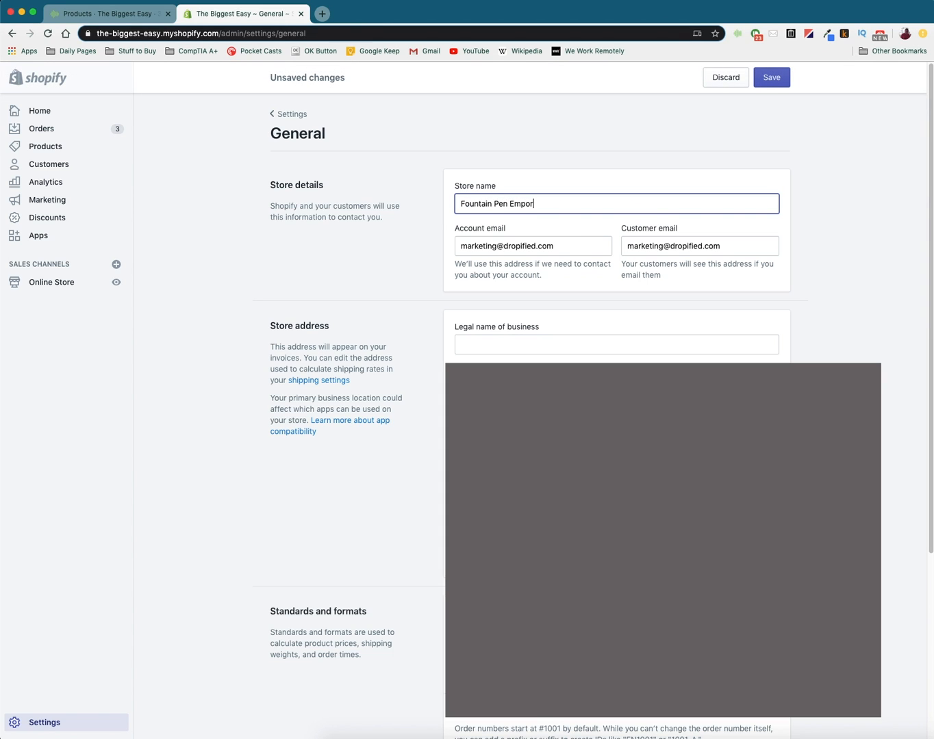
{"action": "type", "text": "ium"}
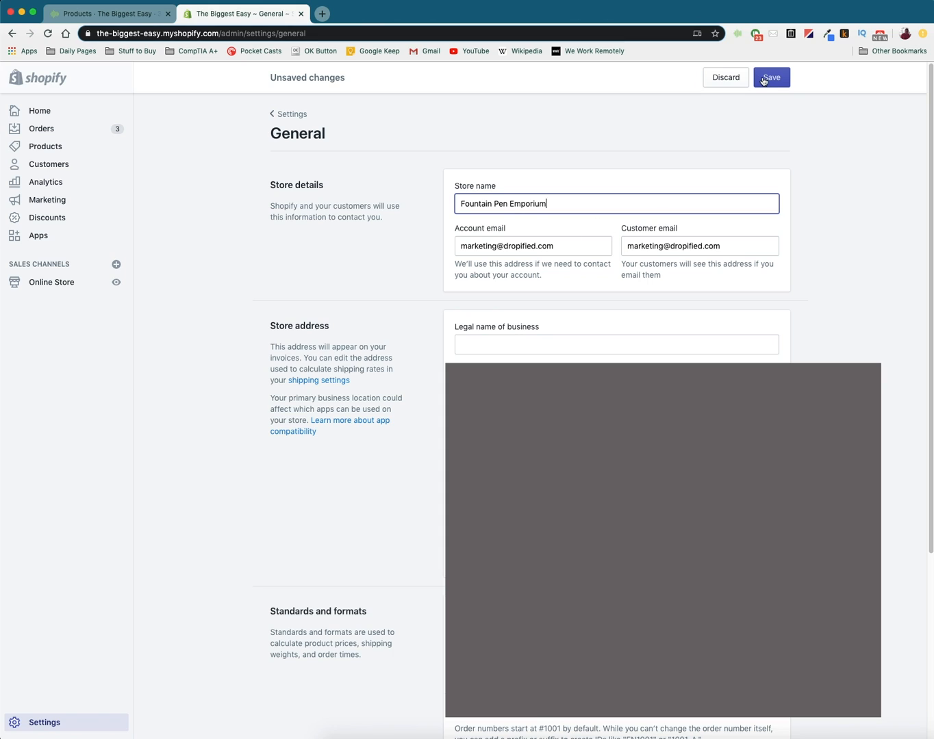
{"action": "left_click", "coordinate": [770, 77]}
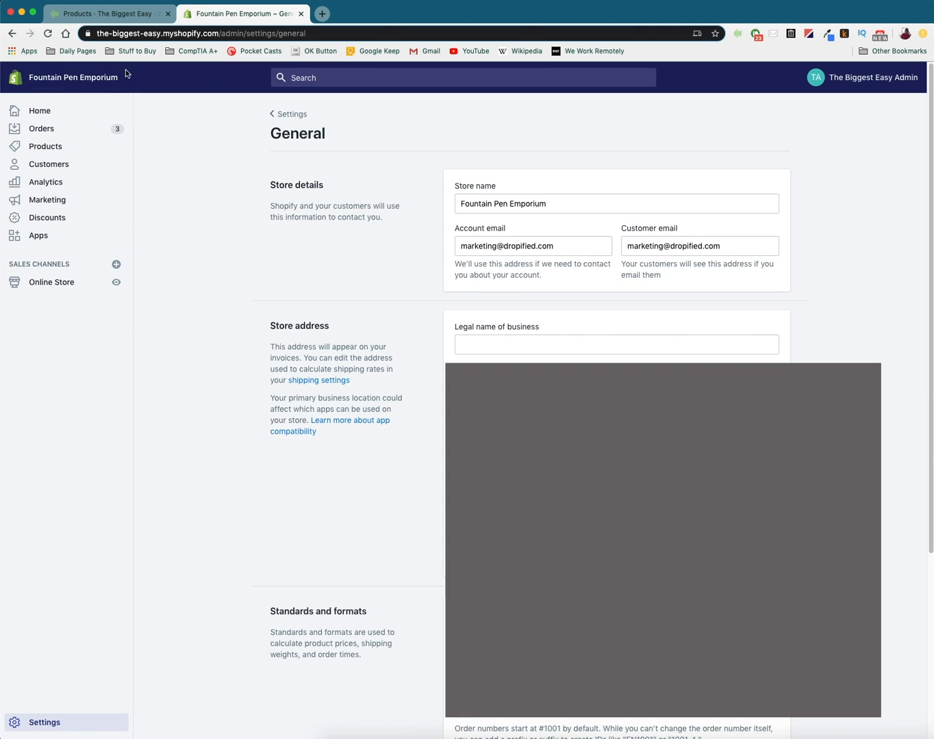
{"action": "mouse_move", "coordinate": [75, 77]}
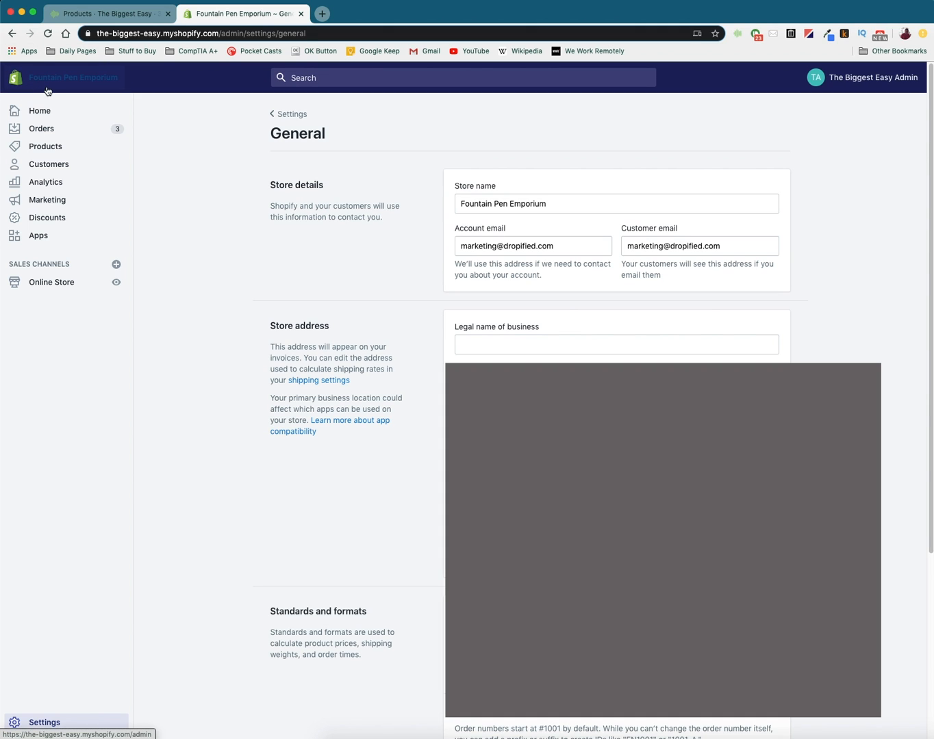
{"action": "mouse_move", "coordinate": [110, 123]}
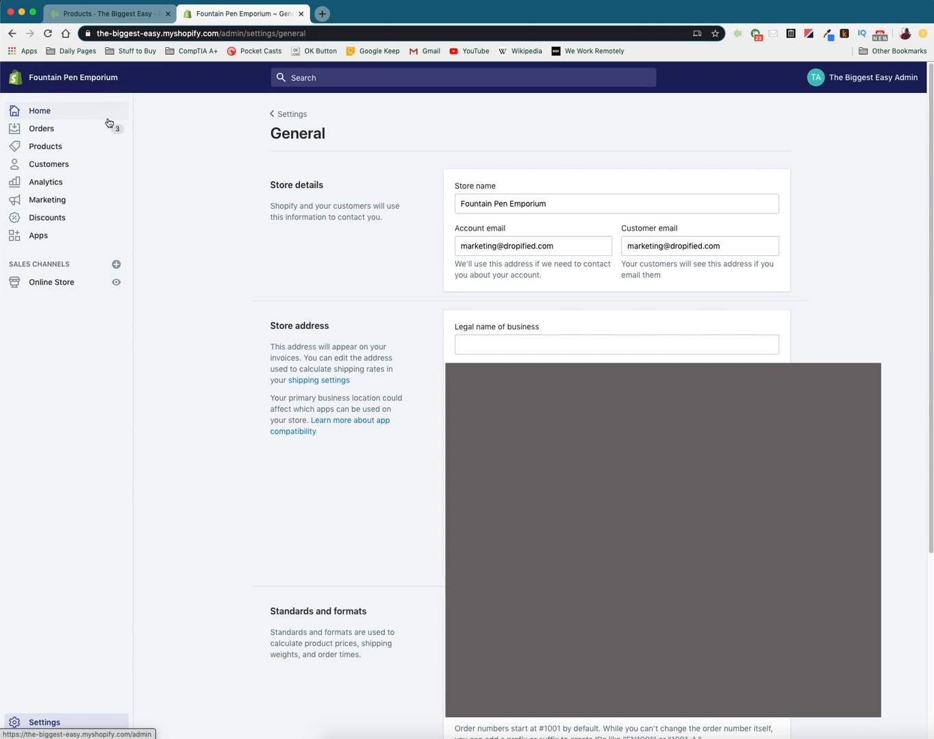
{"action": "mouse_move", "coordinate": [164, 139]}
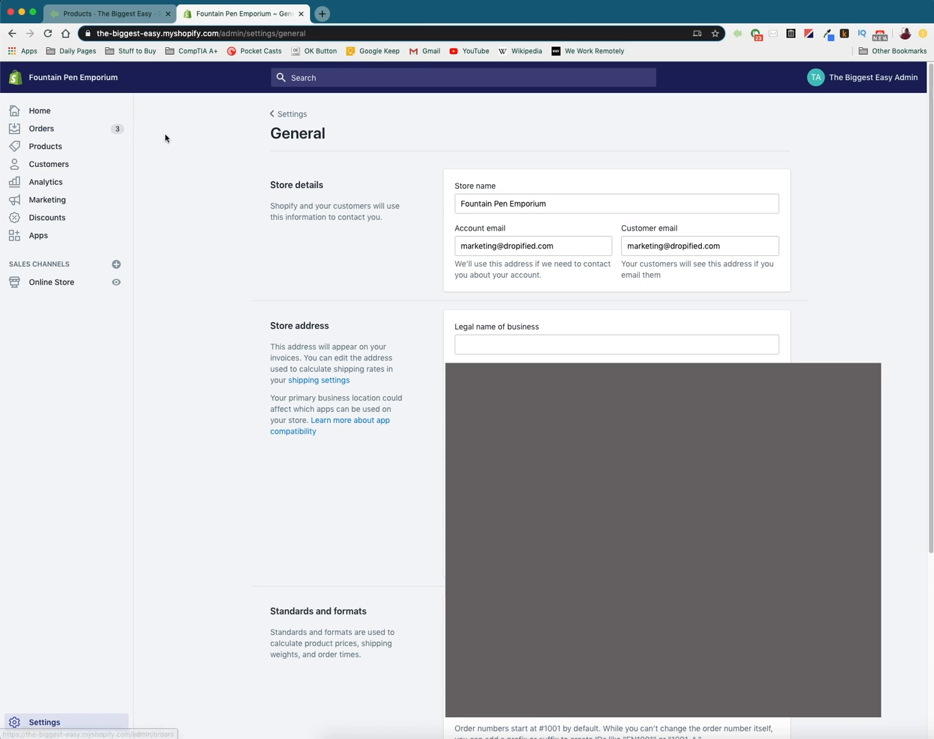
{"action": "mouse_move", "coordinate": [151, 135]}
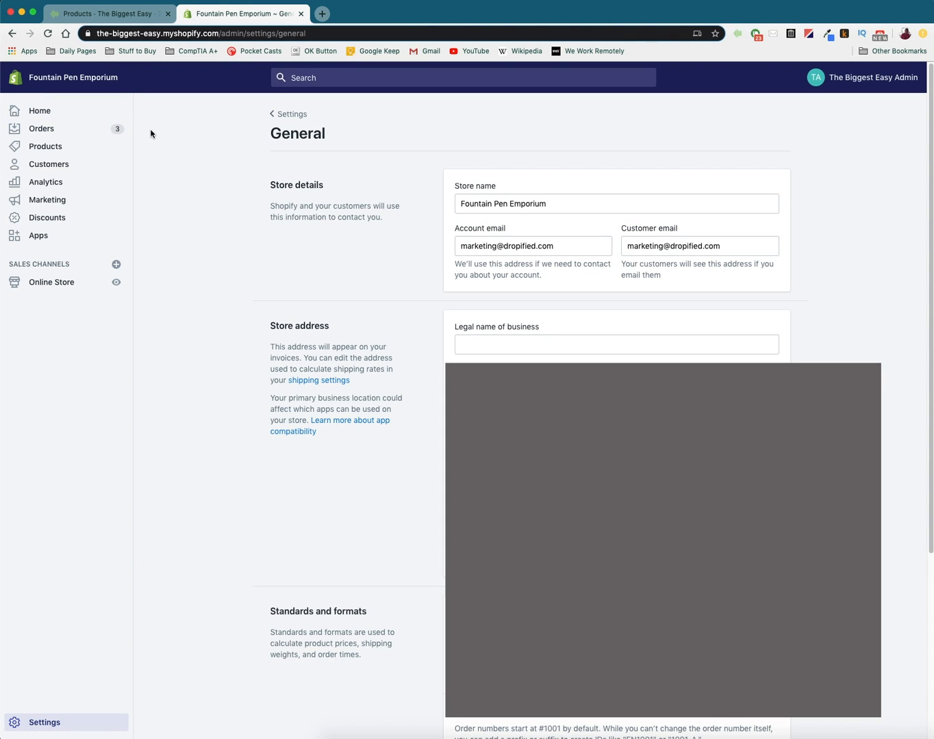
{"action": "mouse_move", "coordinate": [177, 131]}
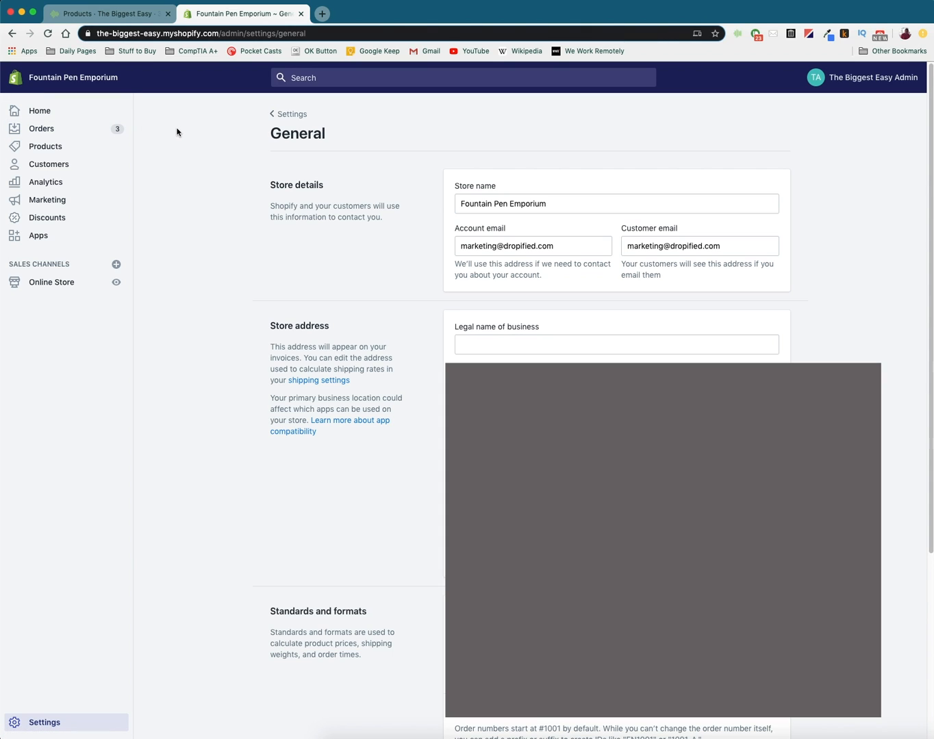
{"action": "mouse_move", "coordinate": [164, 131]}
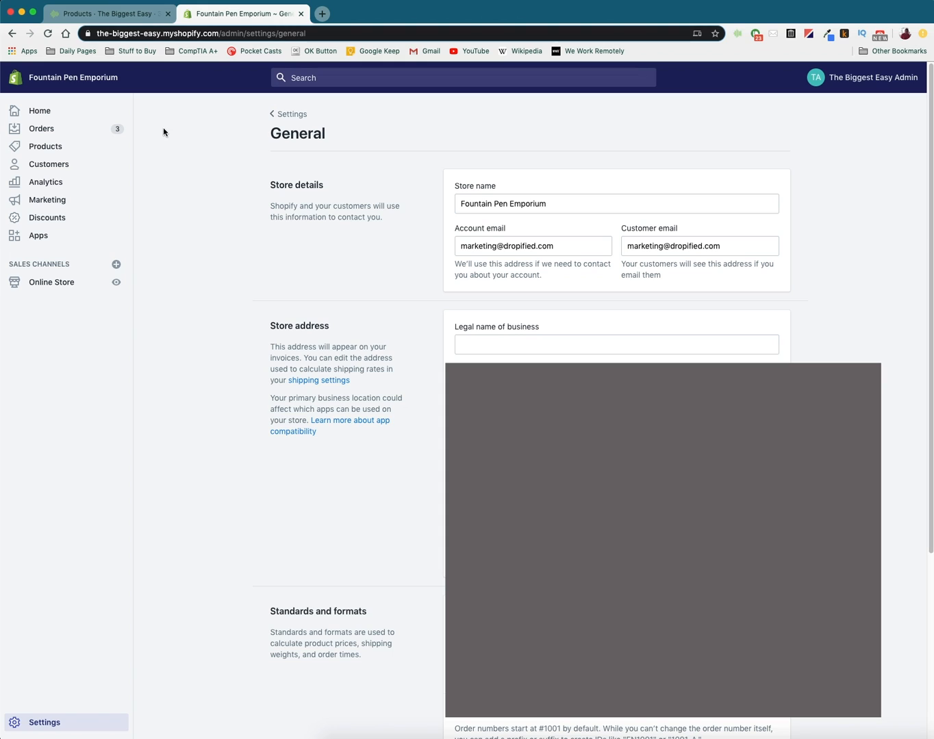
Return to the admin Home showing Fountain Pen Emporium with its custom-domain suggestion
{"action": "left_click", "coordinate": [39, 110]}
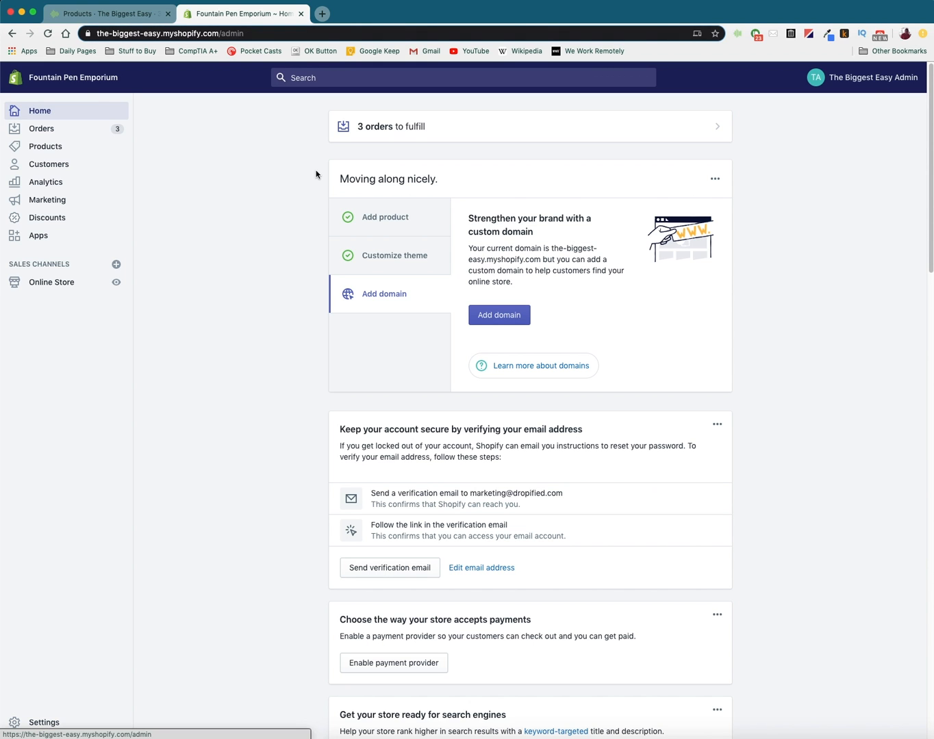
{"action": "mouse_move", "coordinate": [293, 161]}
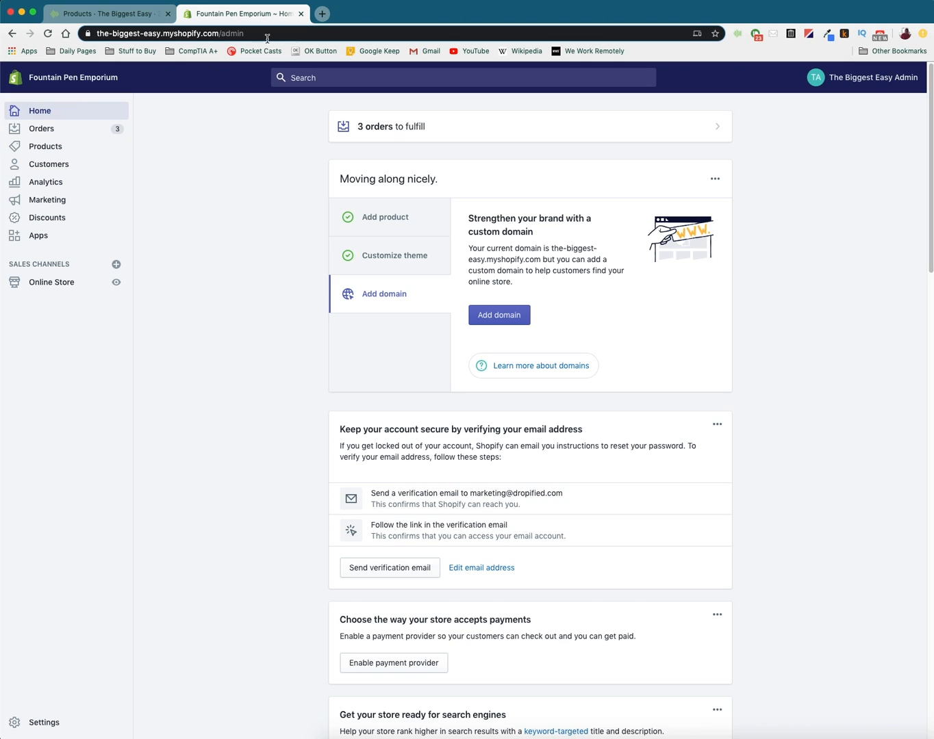
{"action": "mouse_move", "coordinate": [255, 197]}
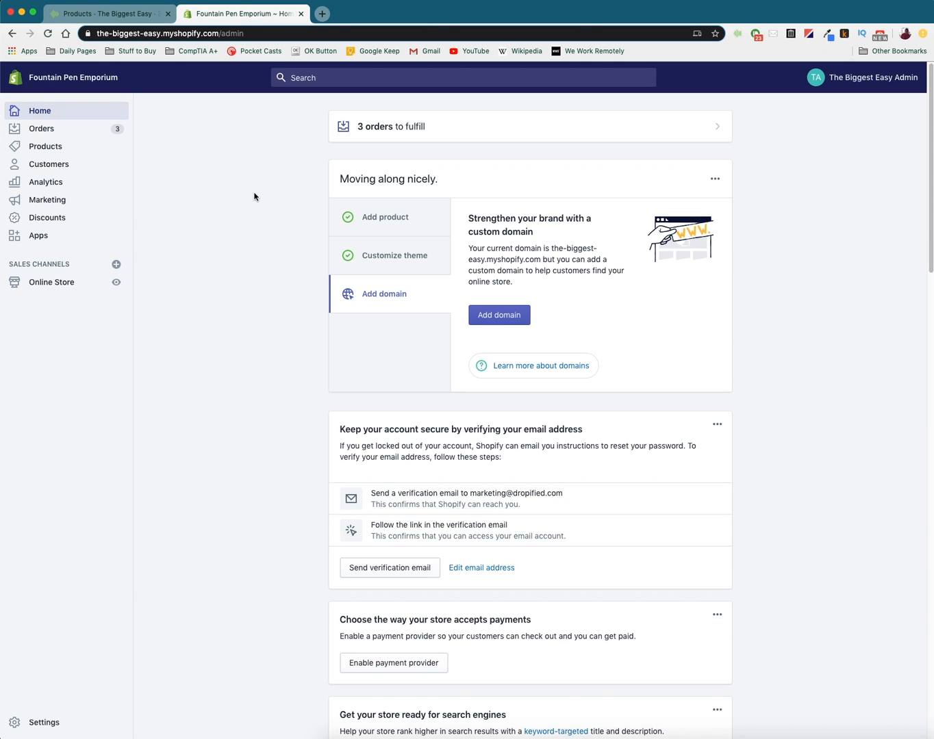
{"action": "mouse_move", "coordinate": [110, 110]}
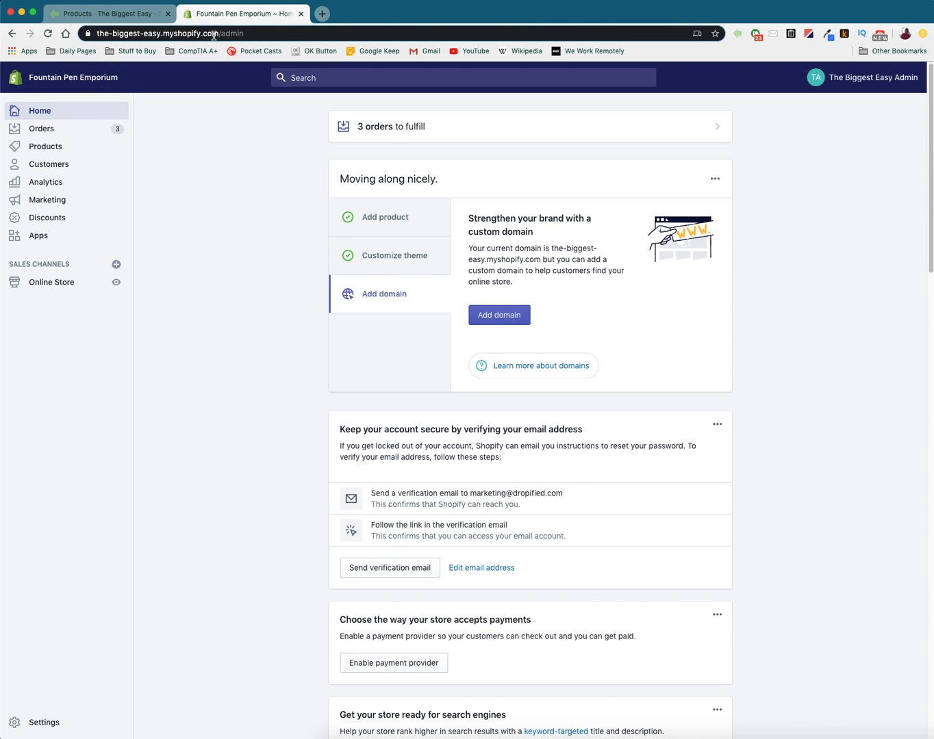
{"action": "mouse_move", "coordinate": [227, 194]}
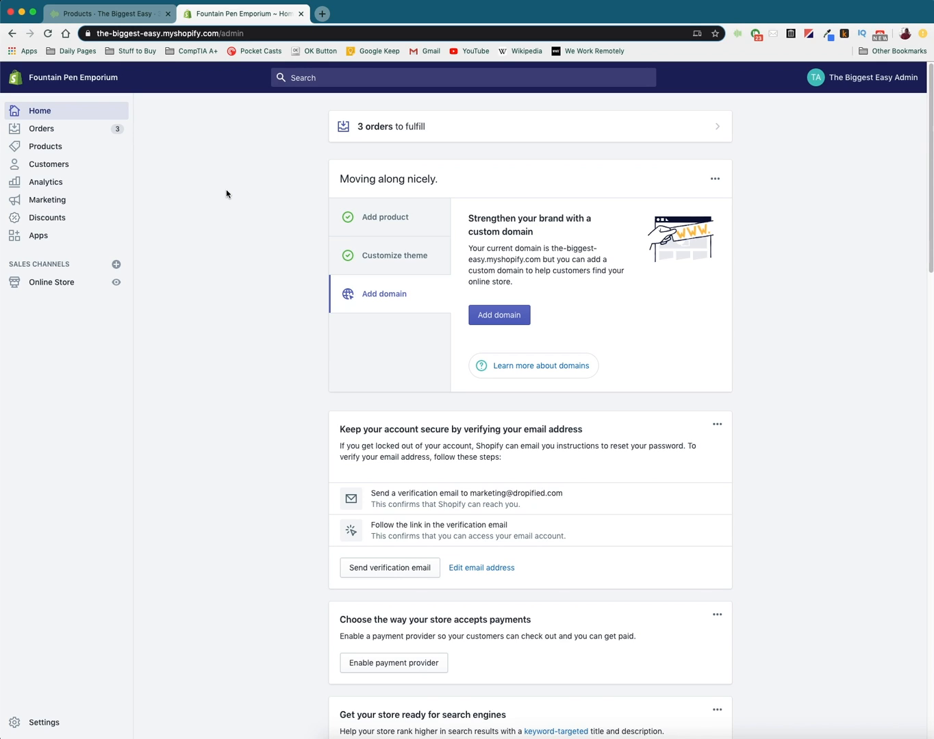
{"action": "mouse_move", "coordinate": [248, 167]}
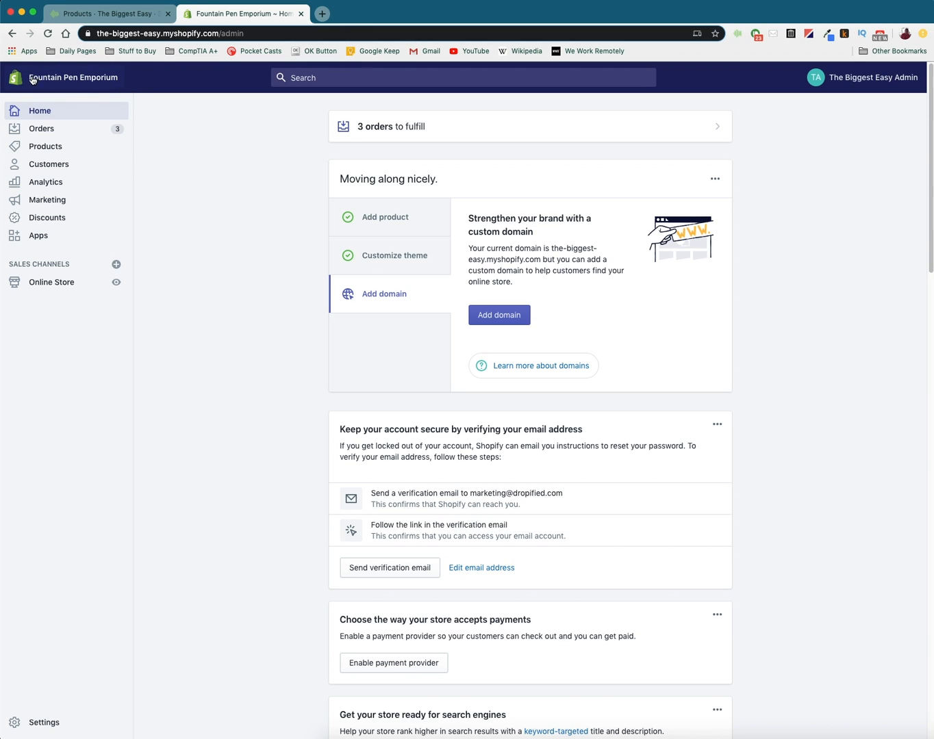
{"action": "mouse_move", "coordinate": [186, 163]}
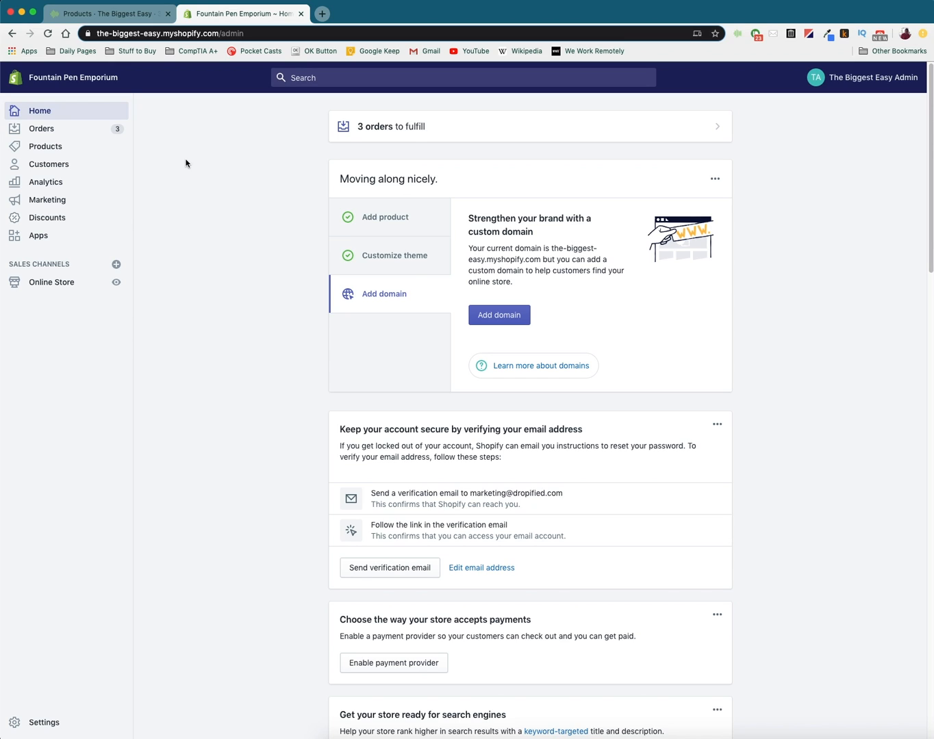
{"action": "mouse_move", "coordinate": [187, 151]}
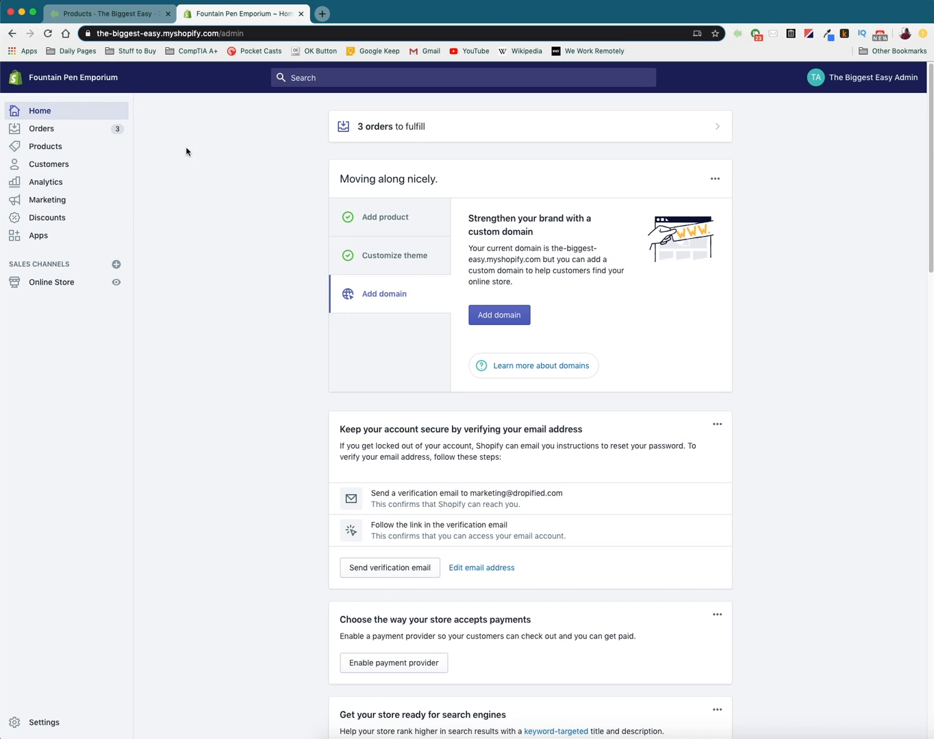
Review the Domains page, cancel the primary-domain dialog, and begin buying a new domain
{"action": "left_click", "coordinate": [44, 299]}
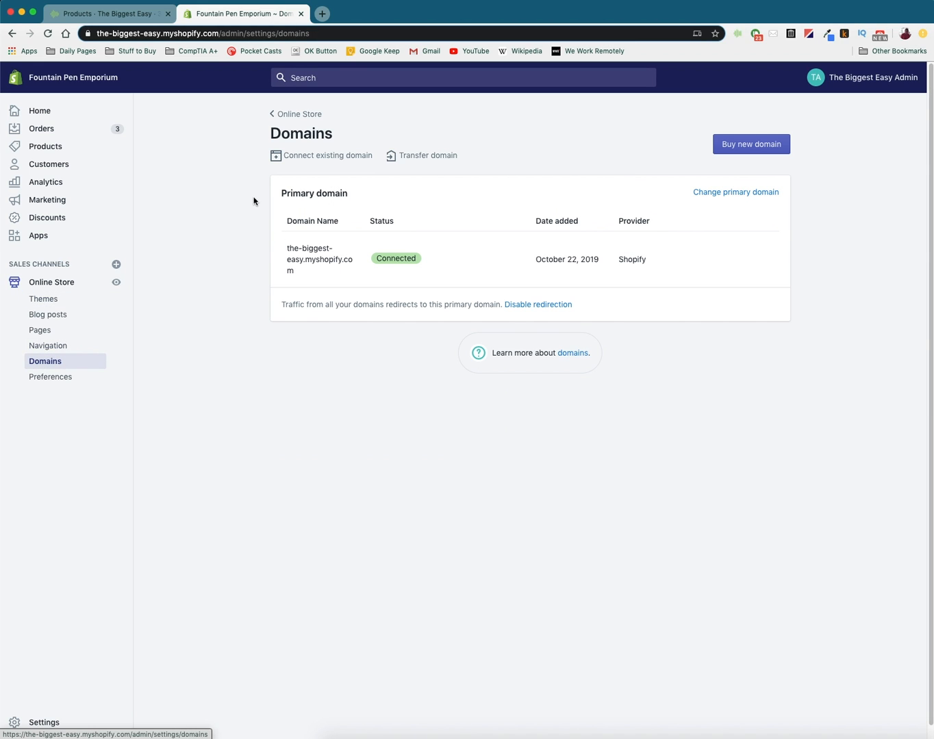
{"action": "mouse_move", "coordinate": [183, 201]}
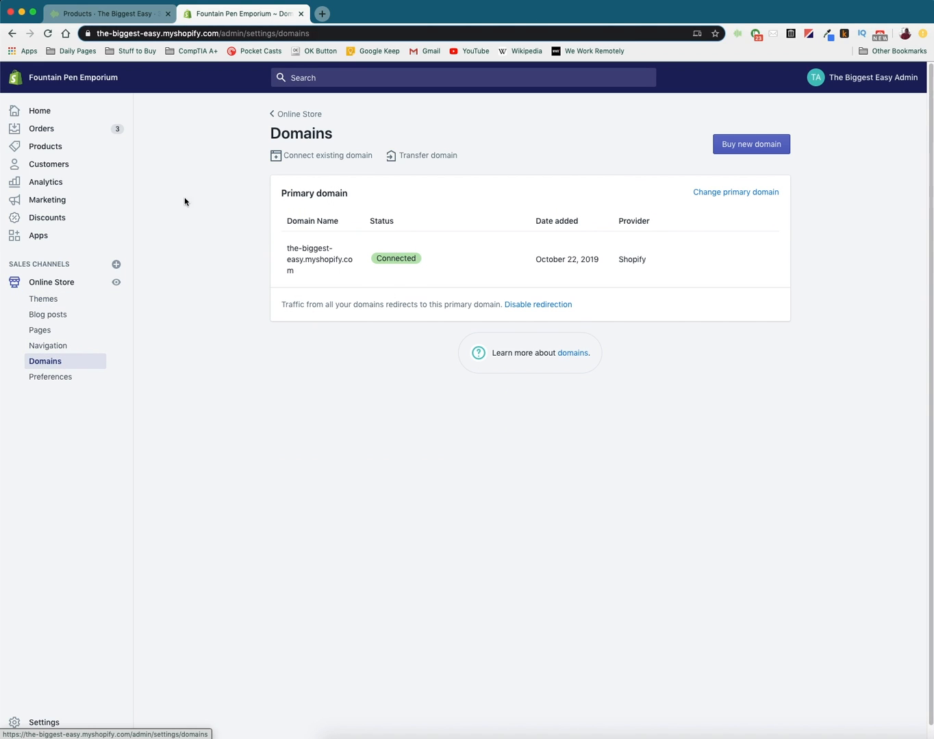
{"action": "mouse_move", "coordinate": [299, 221]}
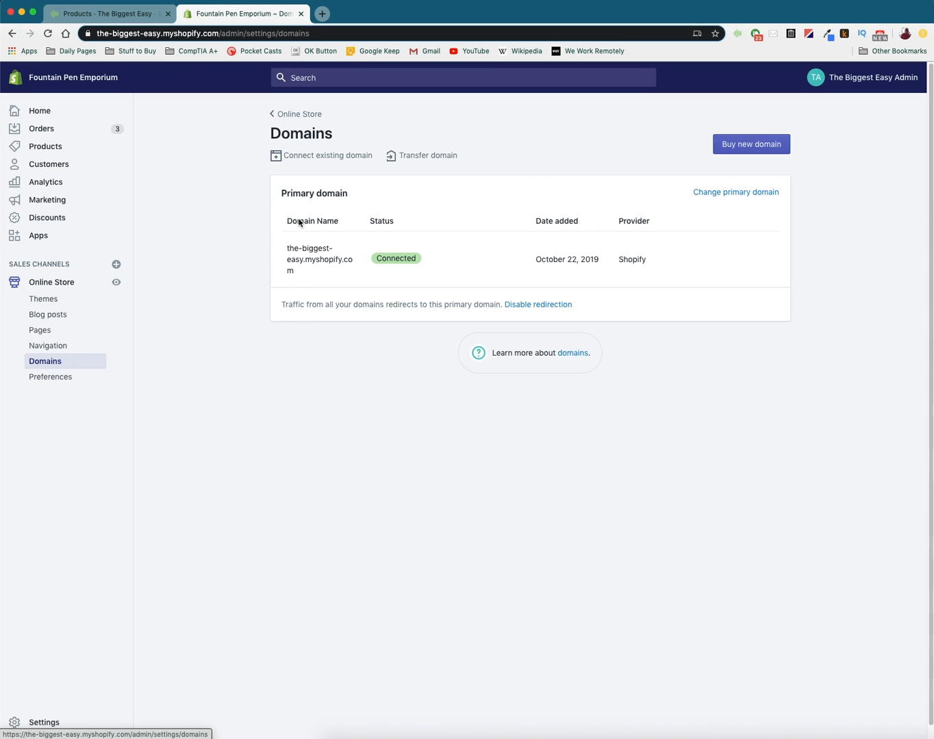
{"action": "mouse_move", "coordinate": [38, 236]}
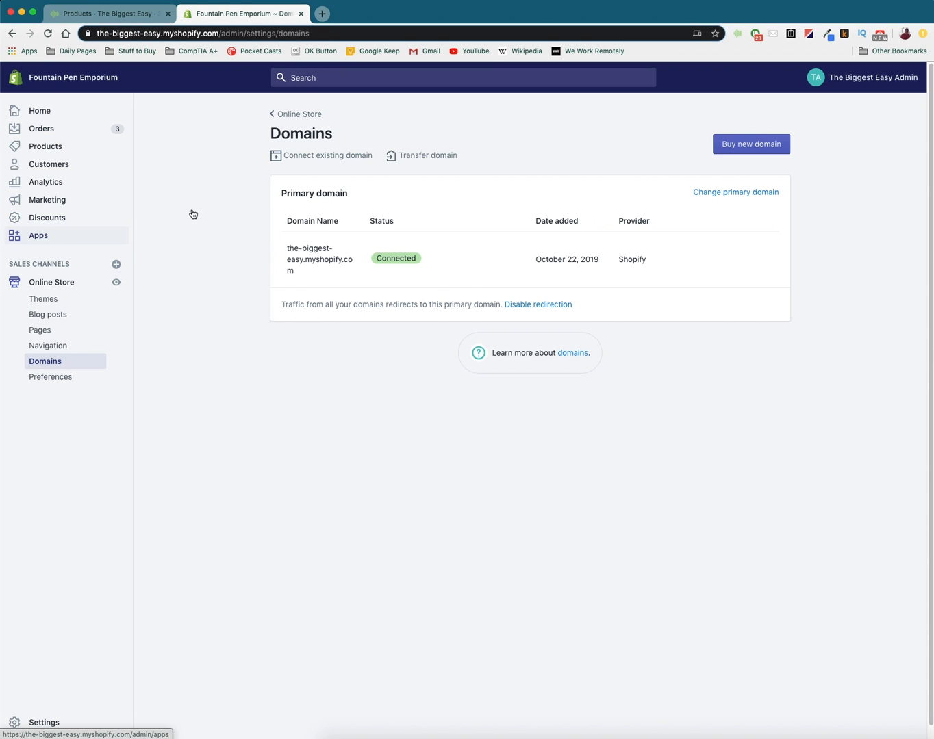
{"action": "mouse_move", "coordinate": [632, 208]}
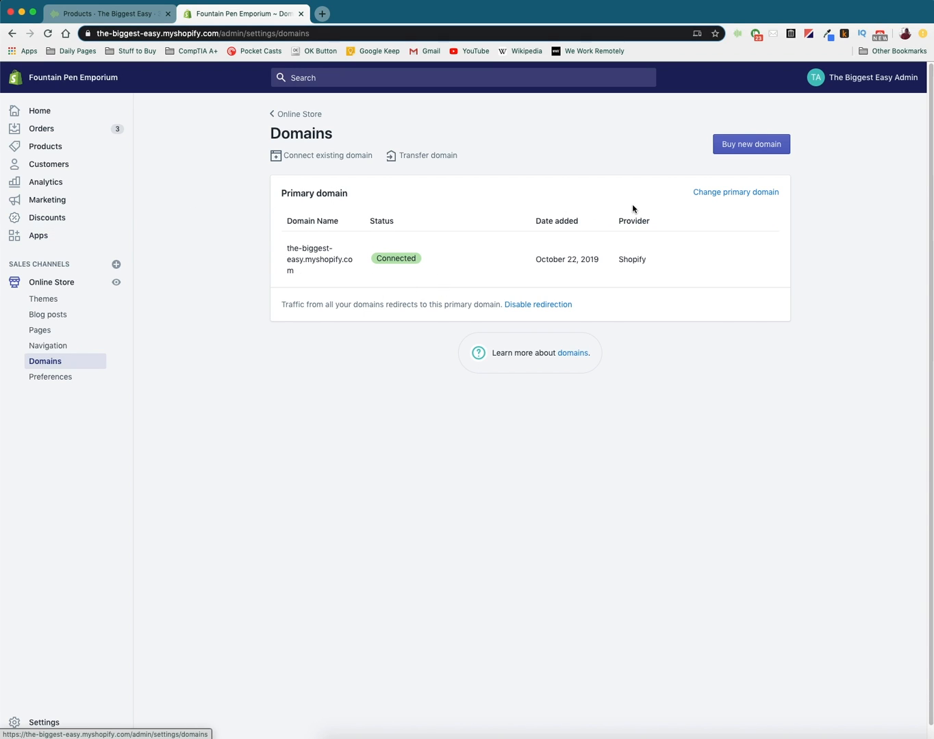
{"action": "mouse_move", "coordinate": [623, 210]}
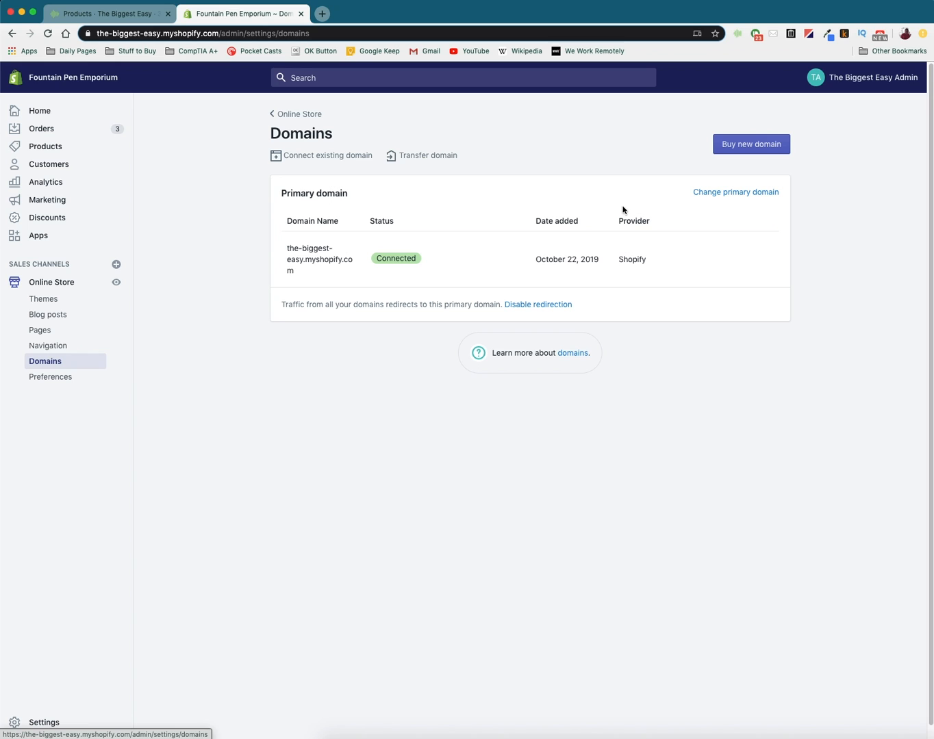
{"action": "mouse_move", "coordinate": [737, 191]}
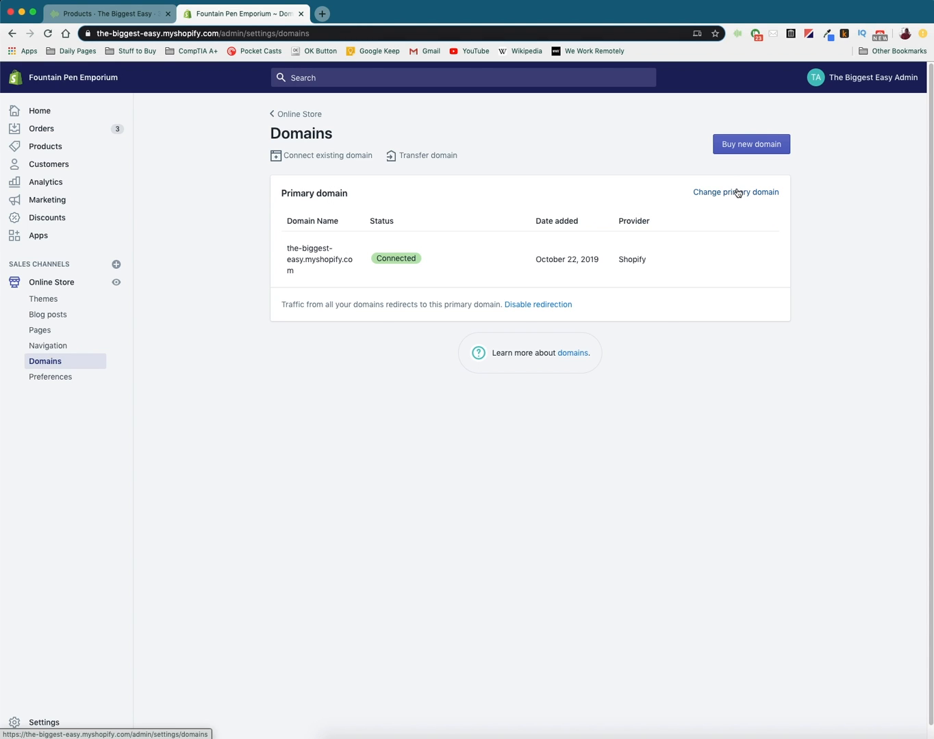
{"action": "left_click", "coordinate": [735, 192]}
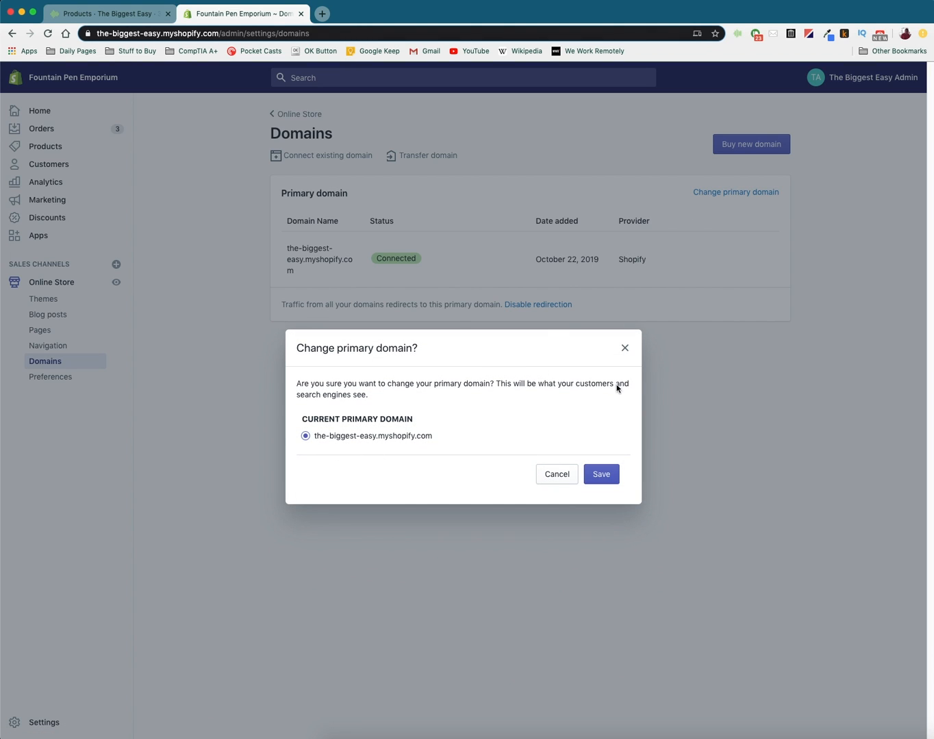
{"action": "left_click", "coordinate": [555, 474]}
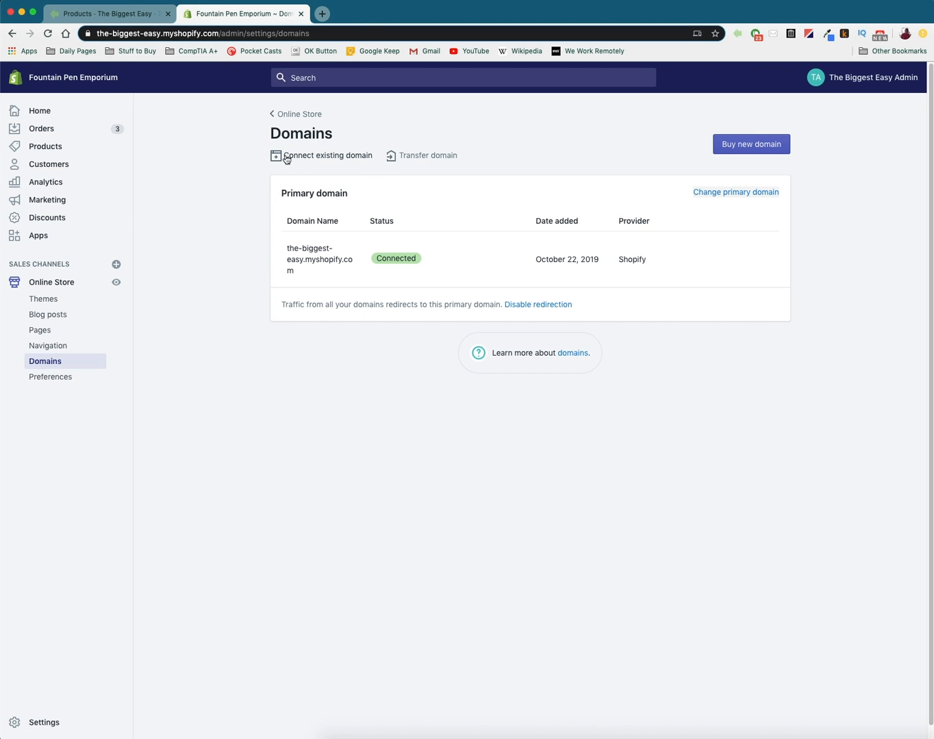
{"action": "mouse_move", "coordinate": [257, 151]}
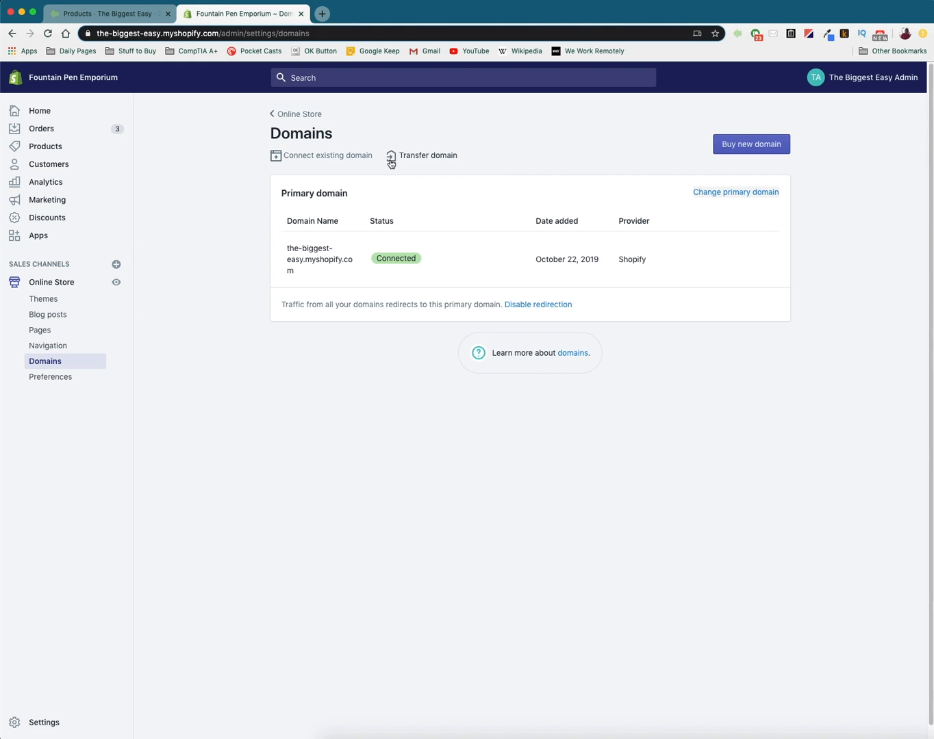
{"action": "mouse_move", "coordinate": [485, 173]}
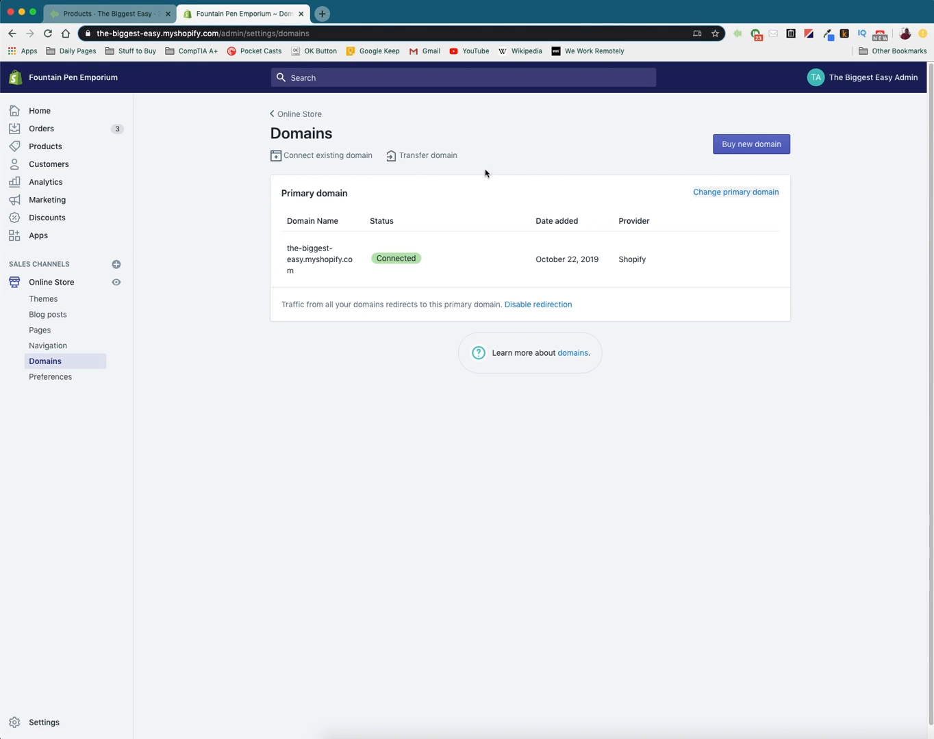
{"action": "mouse_move", "coordinate": [439, 155]}
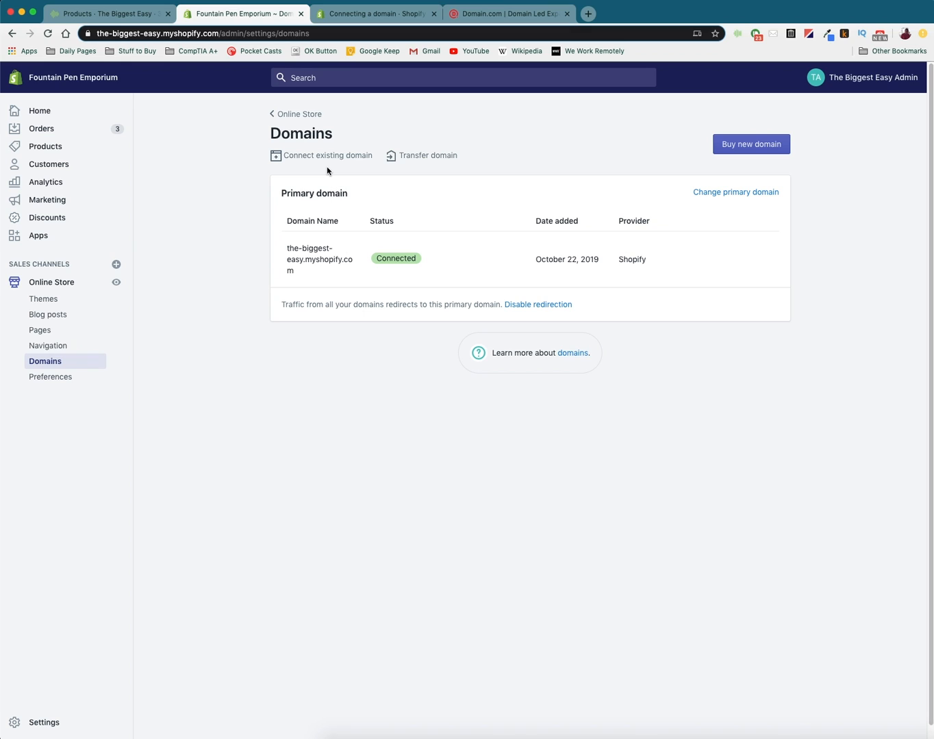
{"action": "mouse_move", "coordinate": [323, 136]}
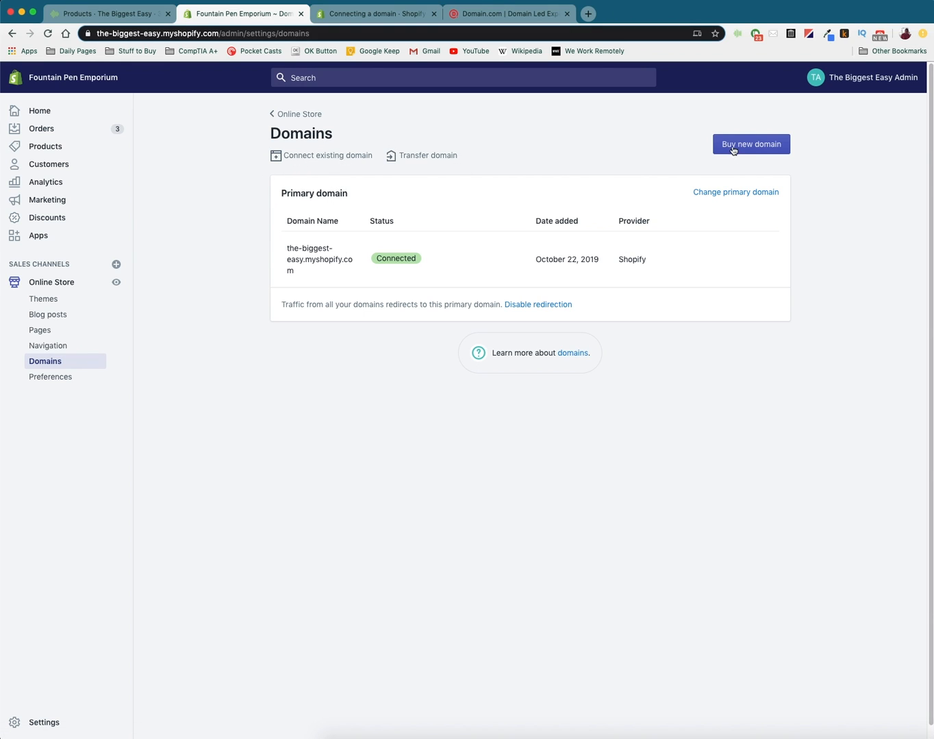
{"action": "left_click", "coordinate": [750, 143]}
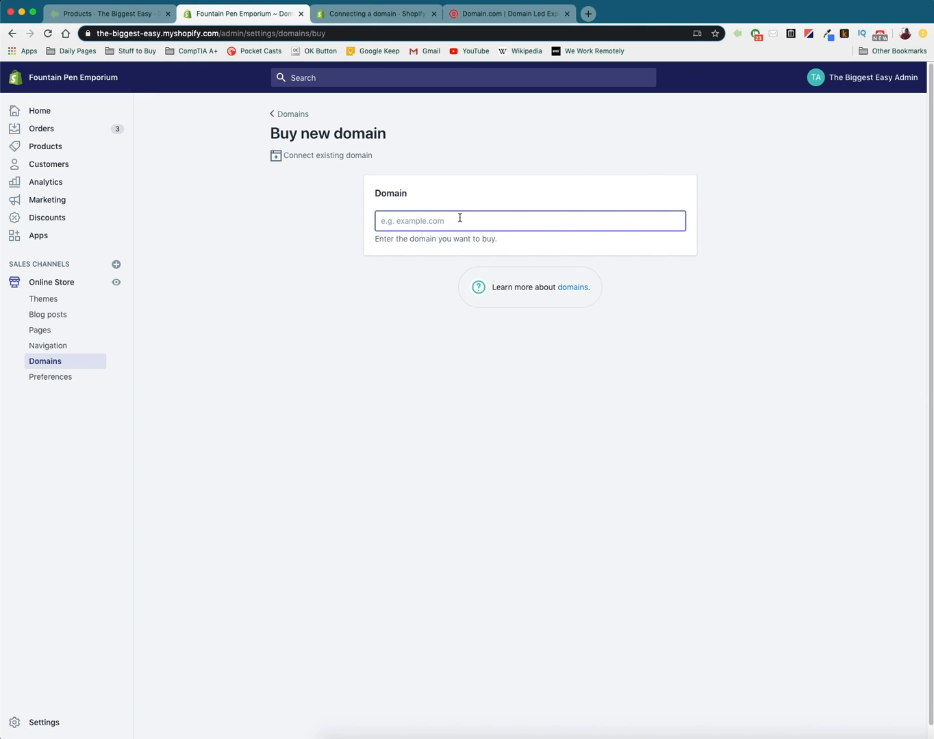
Search 'thefountainpenemporium' and browse more extensions and prices, including .online
{"action": "type", "text": "thefountainpenemporium"}
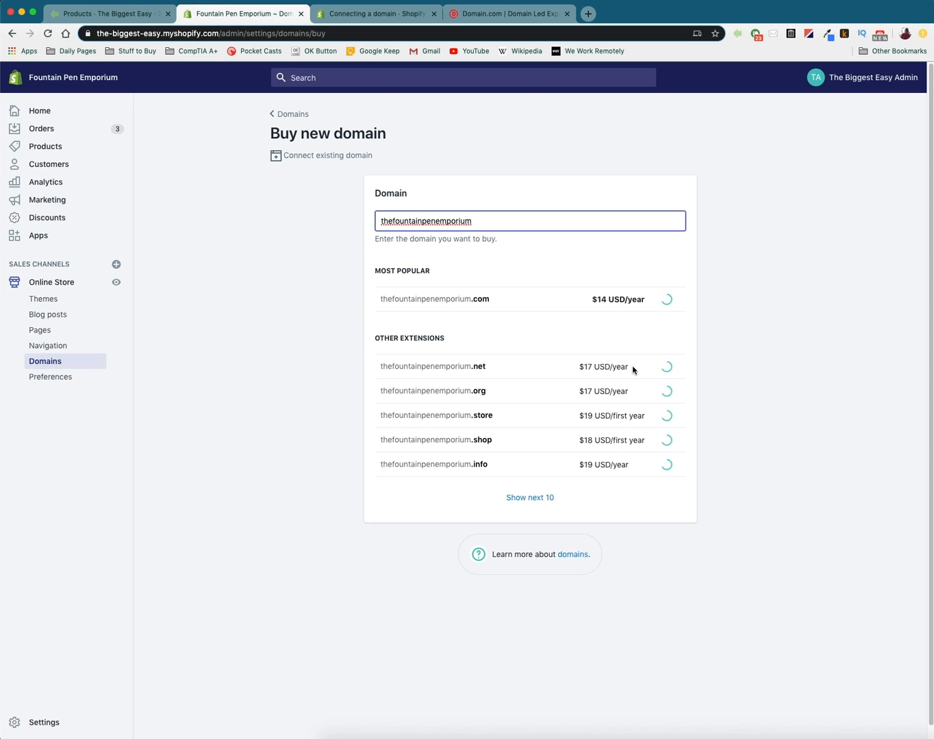
{"action": "left_click", "coordinate": [529, 499]}
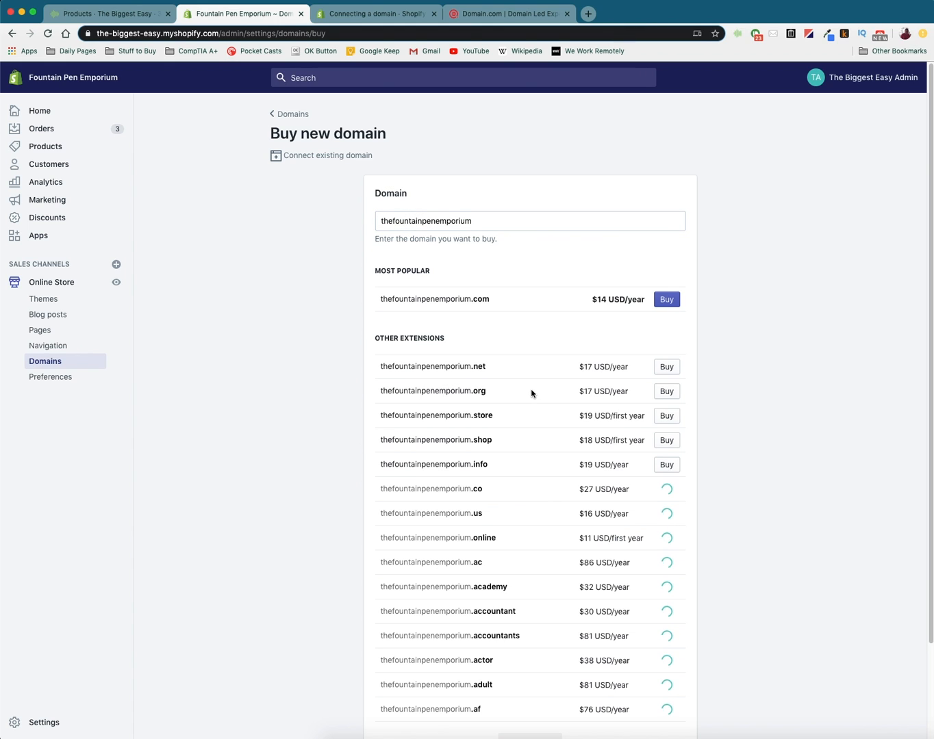
{"action": "scroll", "scroll_direction": "down", "scroll_amount": 3}
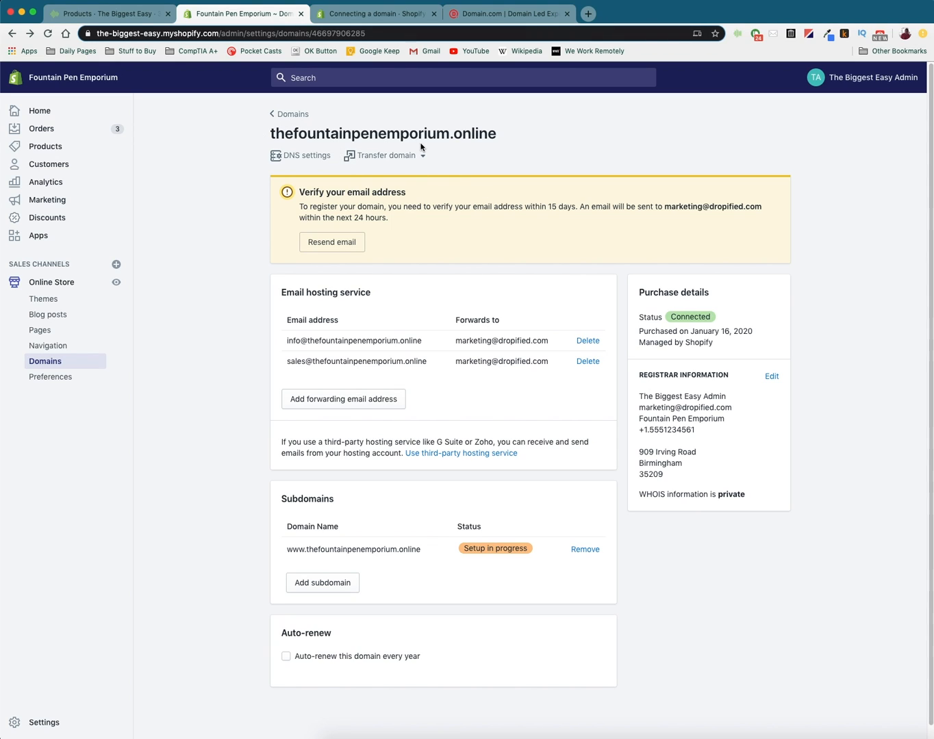
{"action": "mouse_move", "coordinate": [410, 225]}
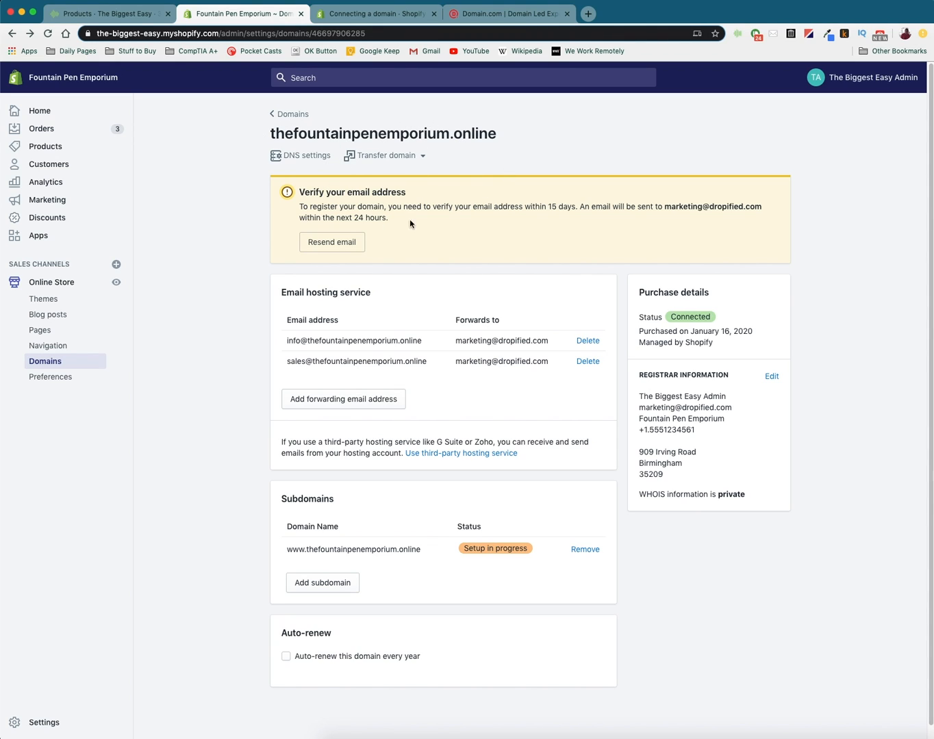
{"action": "mouse_move", "coordinate": [414, 197]}
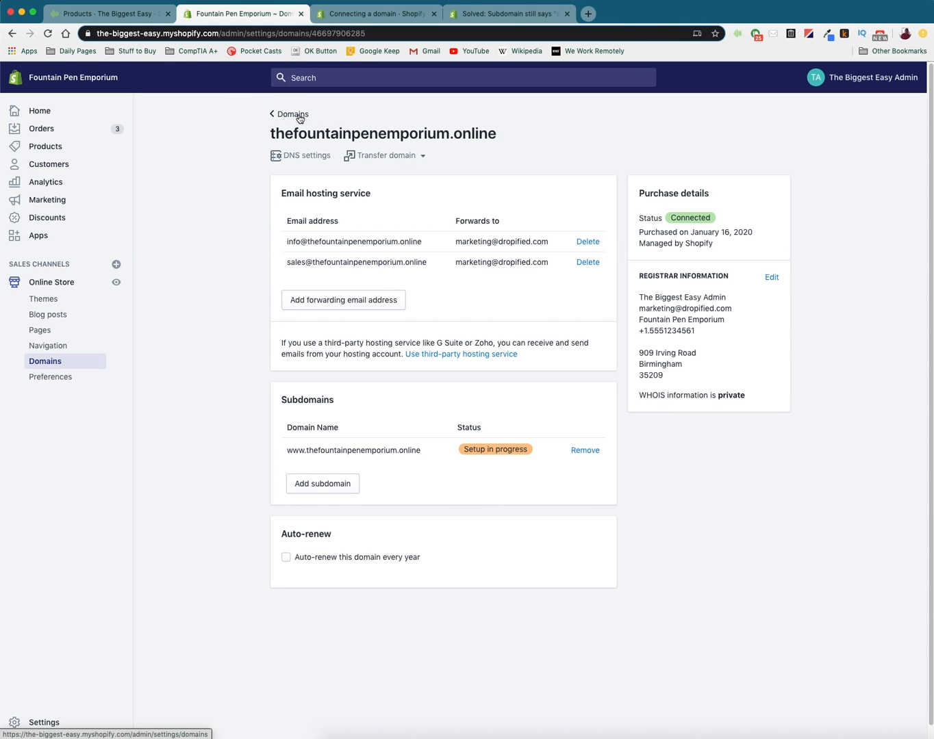
Back on the Domains list, start changing the store's primary domain
{"action": "left_click", "coordinate": [293, 115]}
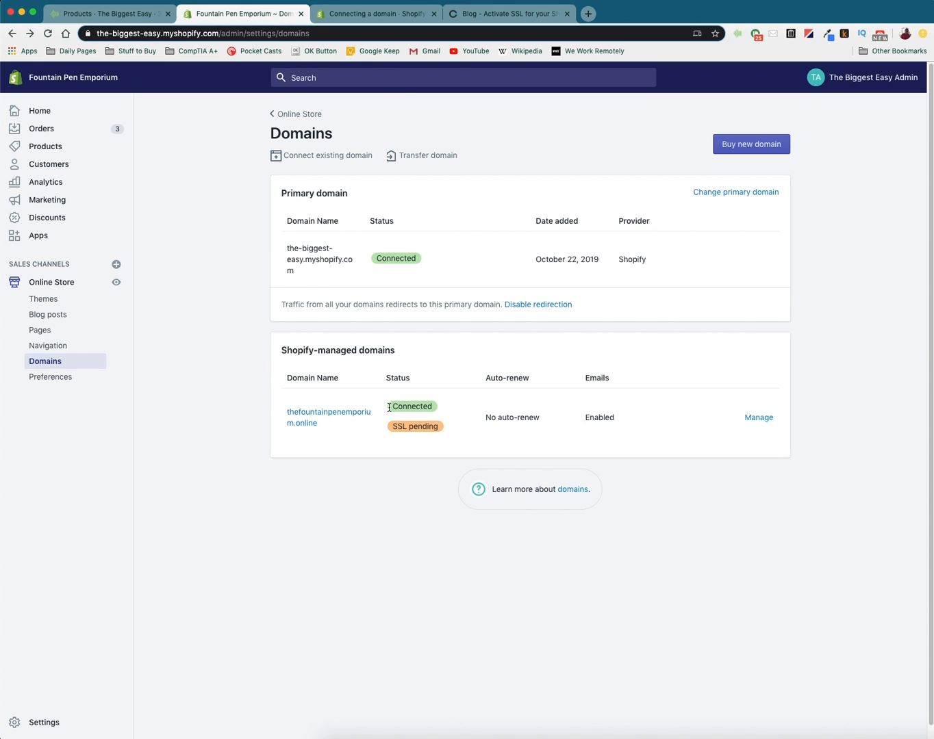
{"action": "mouse_move", "coordinate": [436, 403]}
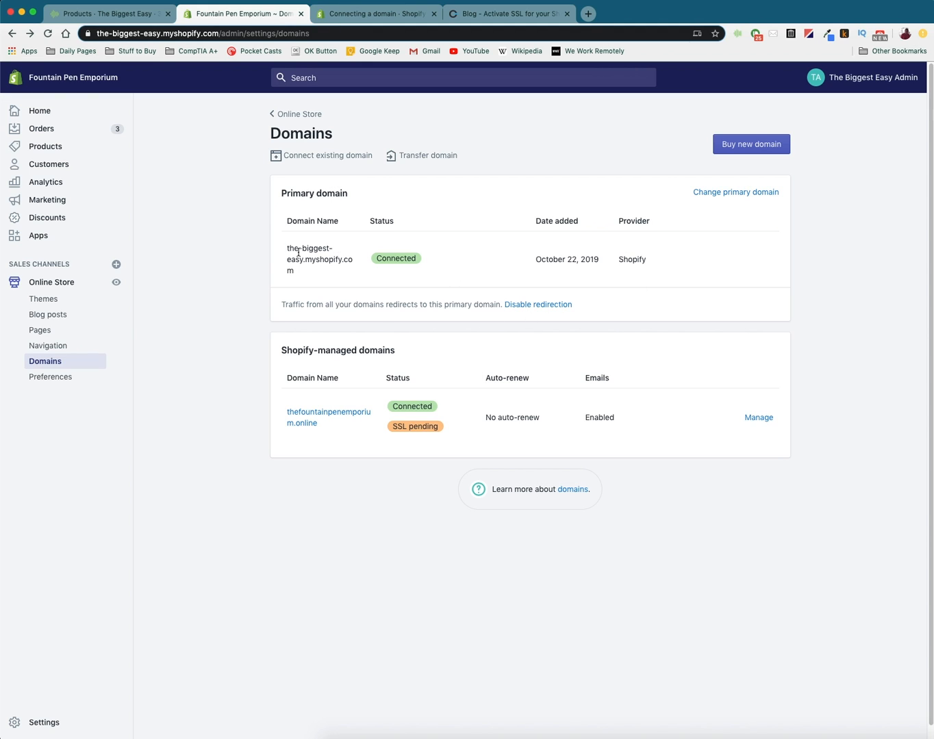
{"action": "mouse_move", "coordinate": [311, 295]}
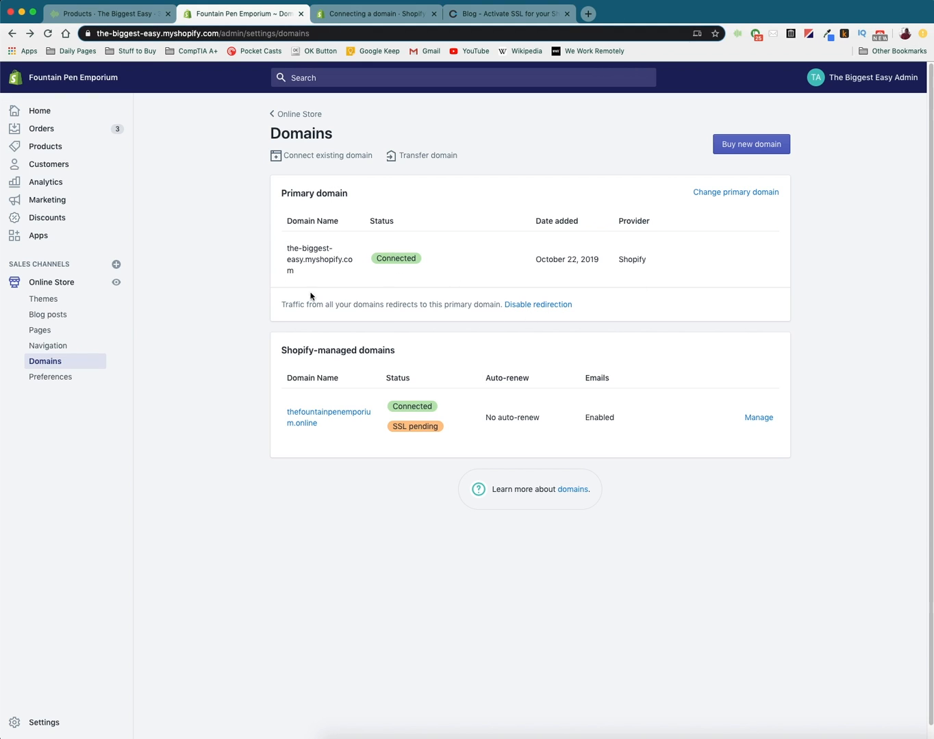
{"action": "mouse_move", "coordinate": [310, 421]}
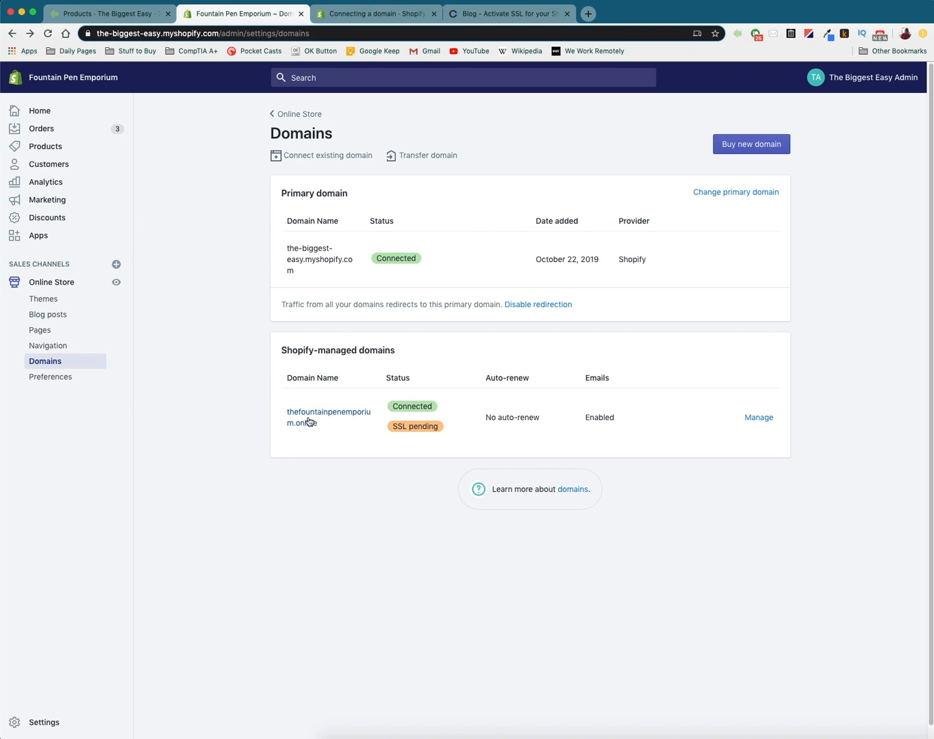
{"action": "mouse_move", "coordinate": [271, 455]}
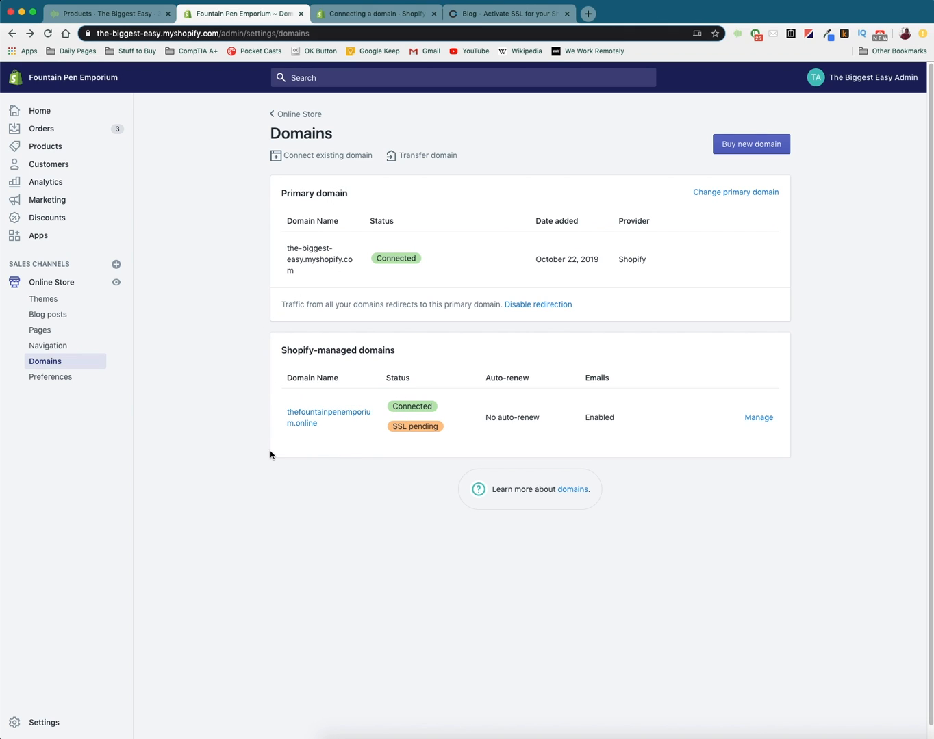
{"action": "left_click", "coordinate": [735, 191]}
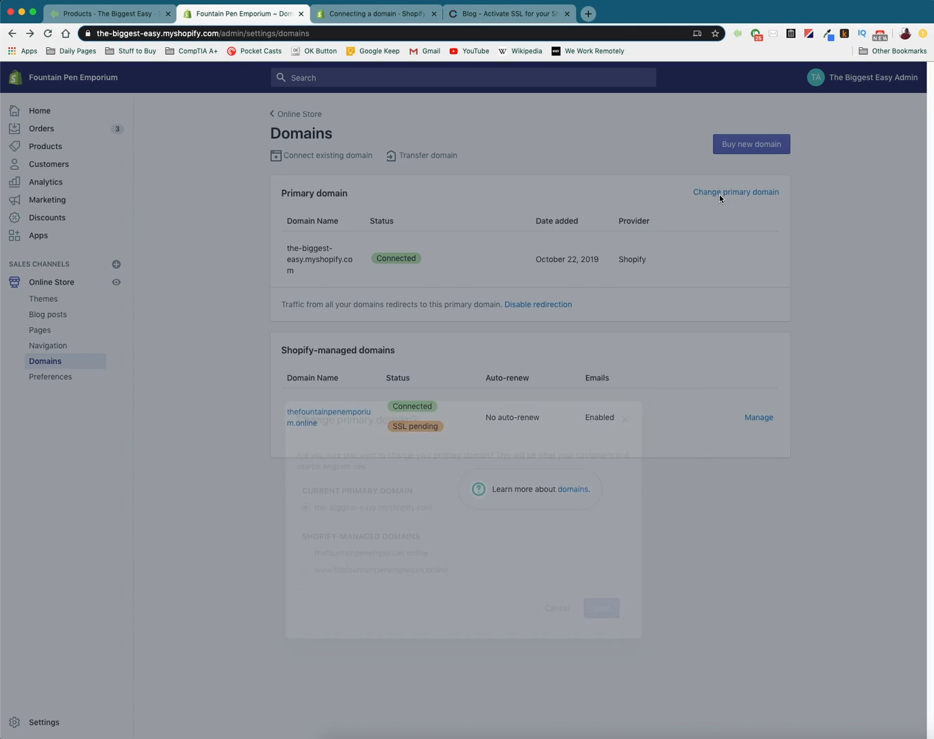
Select thefountainpenemporium.online as the primary domain and save the change
{"action": "left_click", "coordinate": [735, 192]}
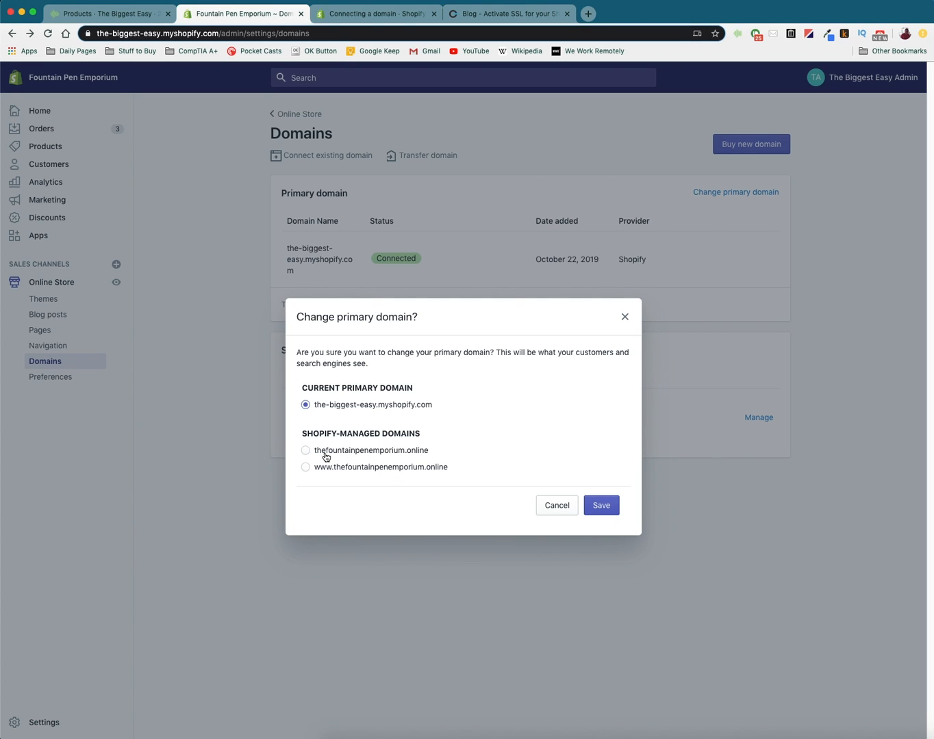
{"action": "mouse_move", "coordinate": [411, 455]}
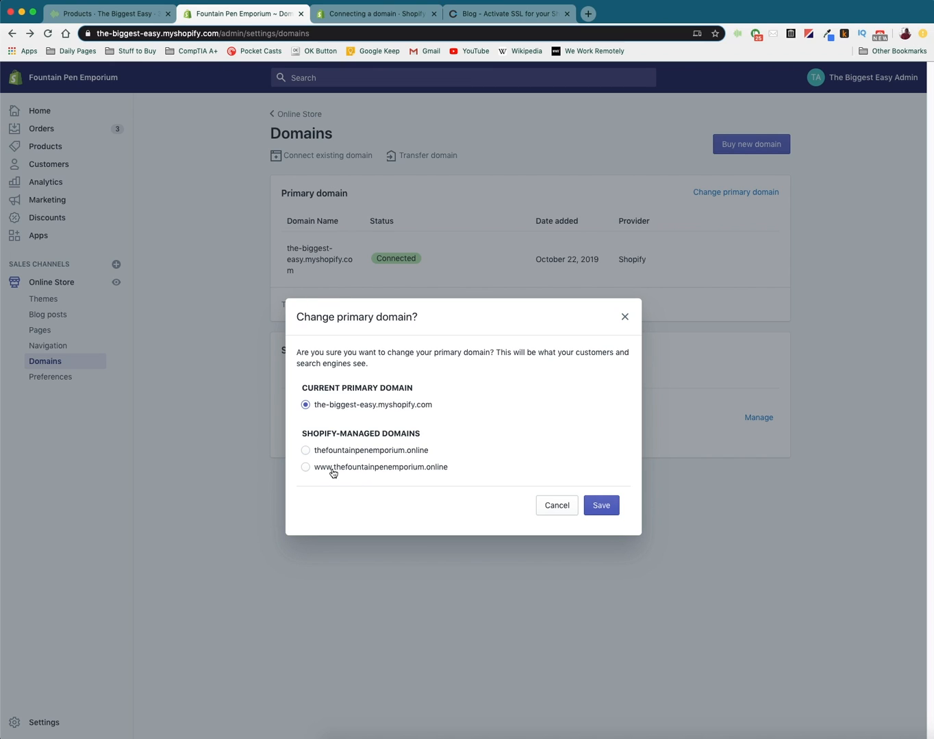
{"action": "mouse_move", "coordinate": [395, 474]}
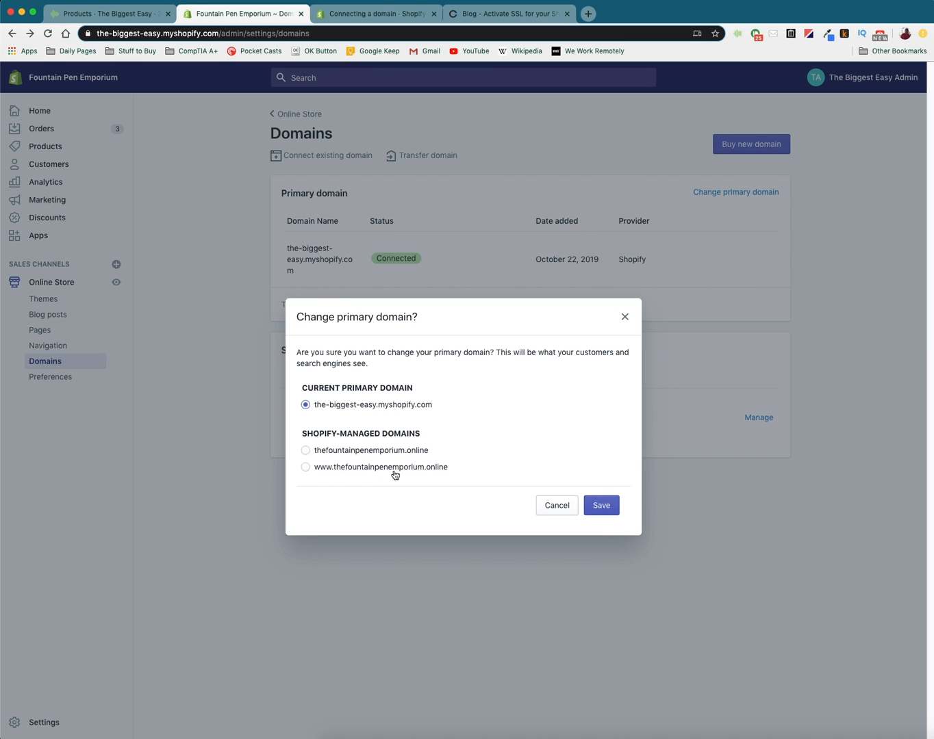
{"action": "mouse_move", "coordinate": [367, 474]}
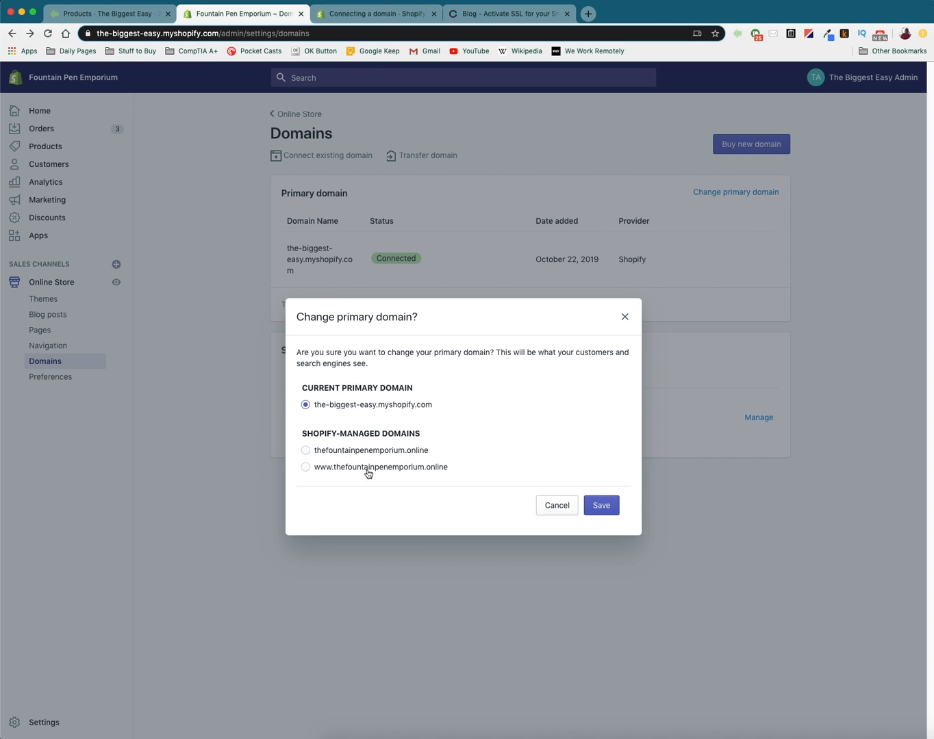
{"action": "mouse_move", "coordinate": [419, 475]}
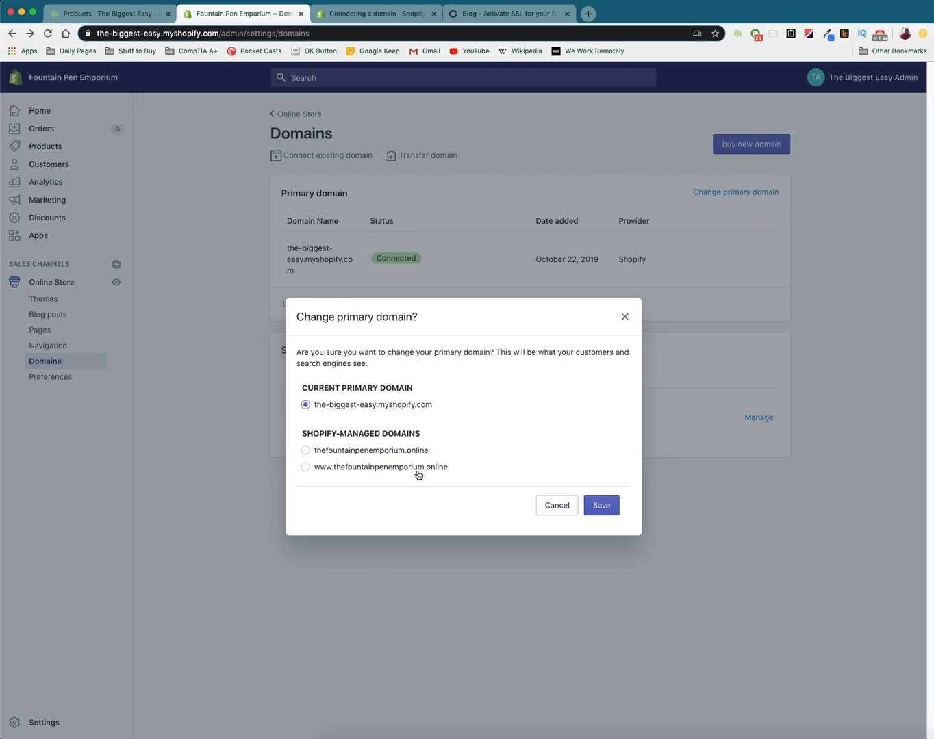
{"action": "mouse_move", "coordinate": [319, 457]}
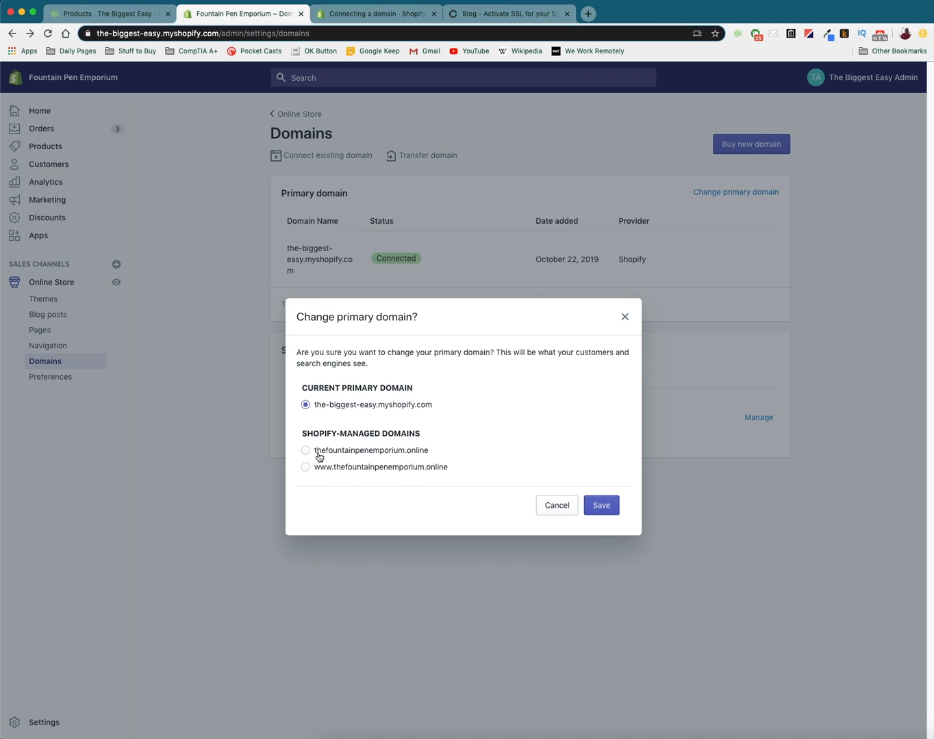
{"action": "left_click", "coordinate": [305, 451]}
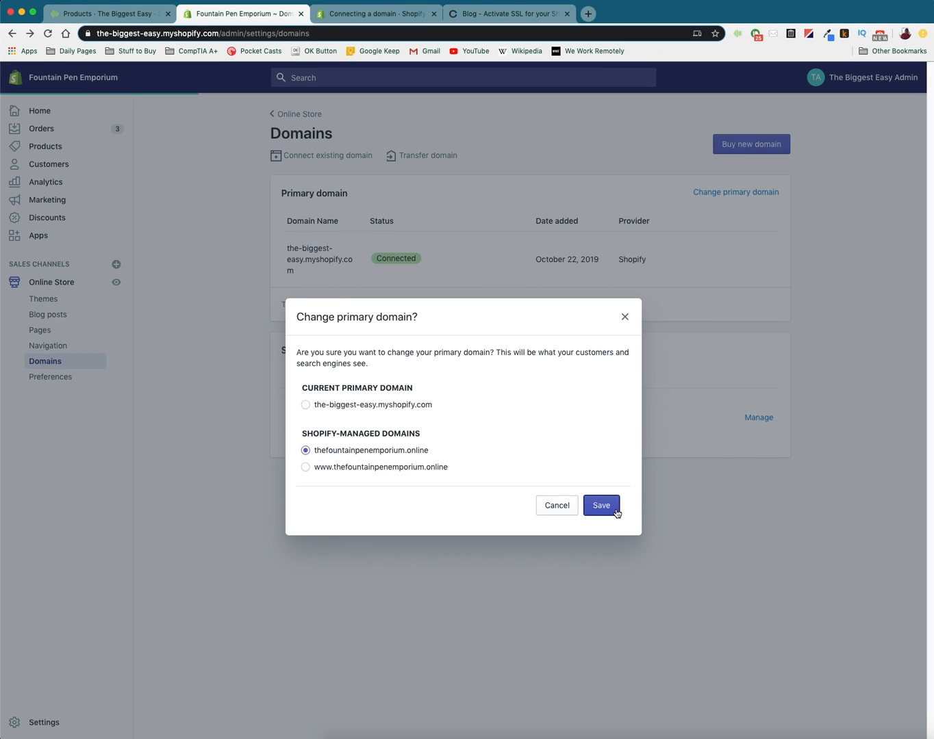
{"action": "left_click", "coordinate": [600, 505]}
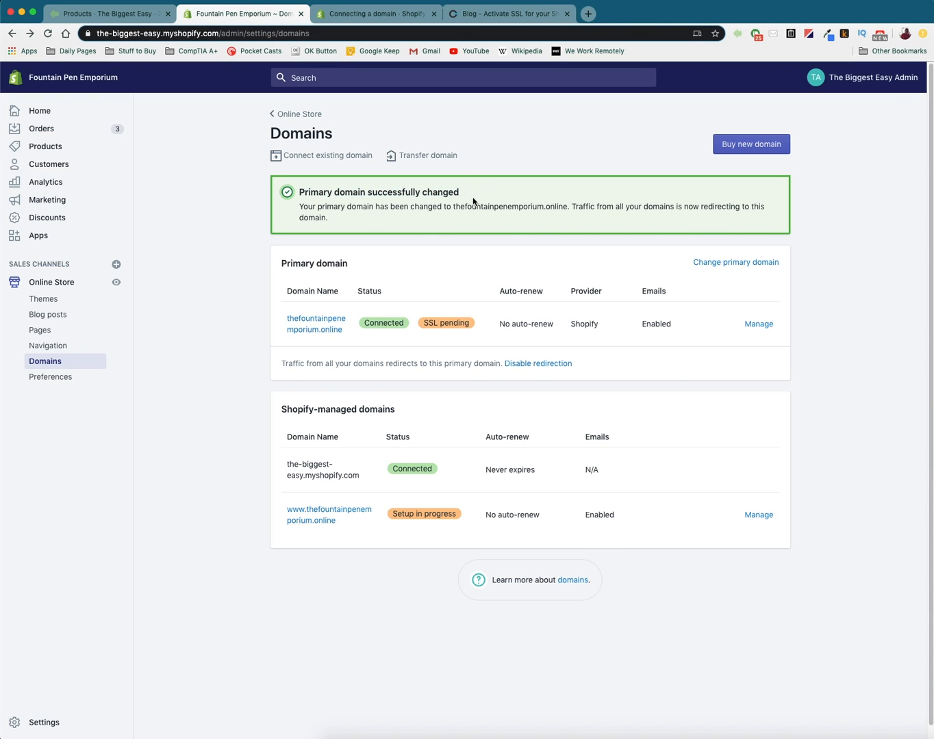
{"action": "mouse_move", "coordinate": [315, 323]}
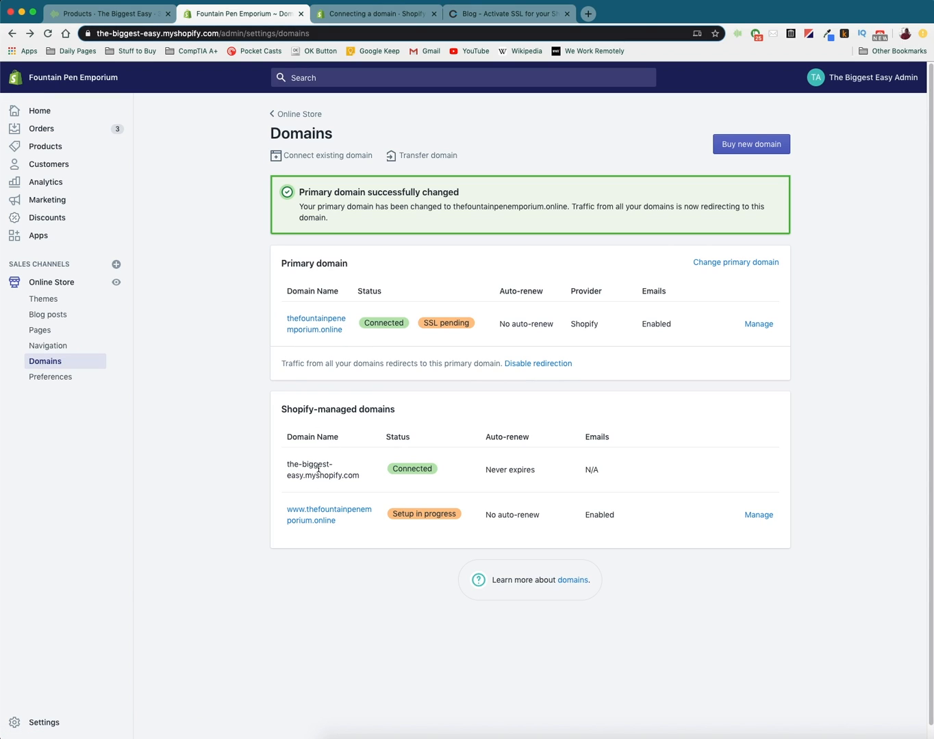
{"action": "mouse_move", "coordinate": [356, 482]}
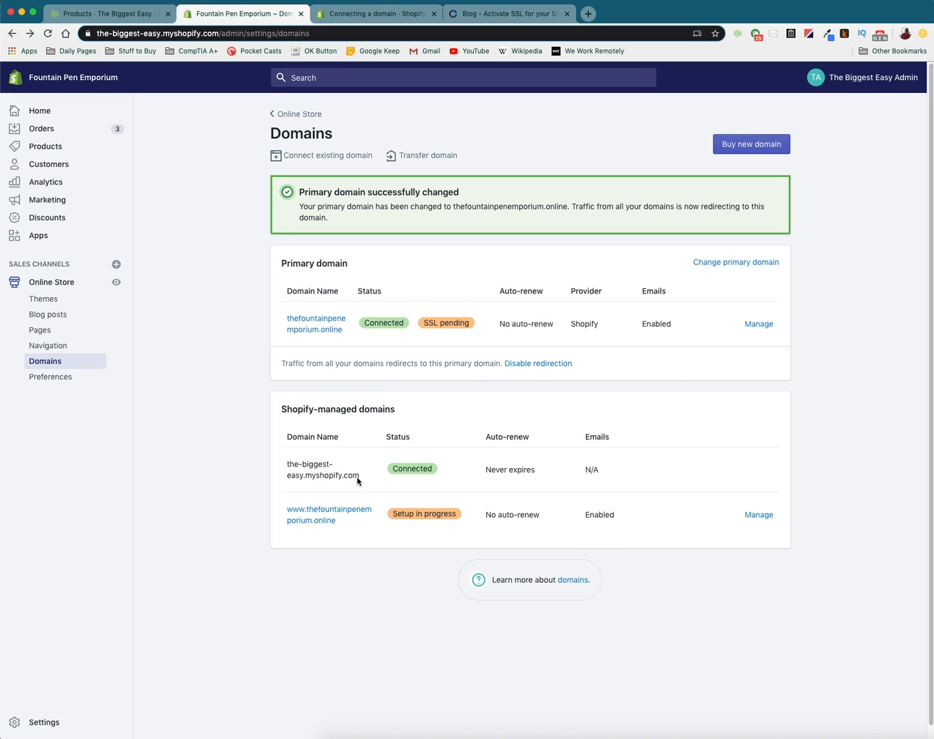
{"action": "mouse_move", "coordinate": [307, 294]}
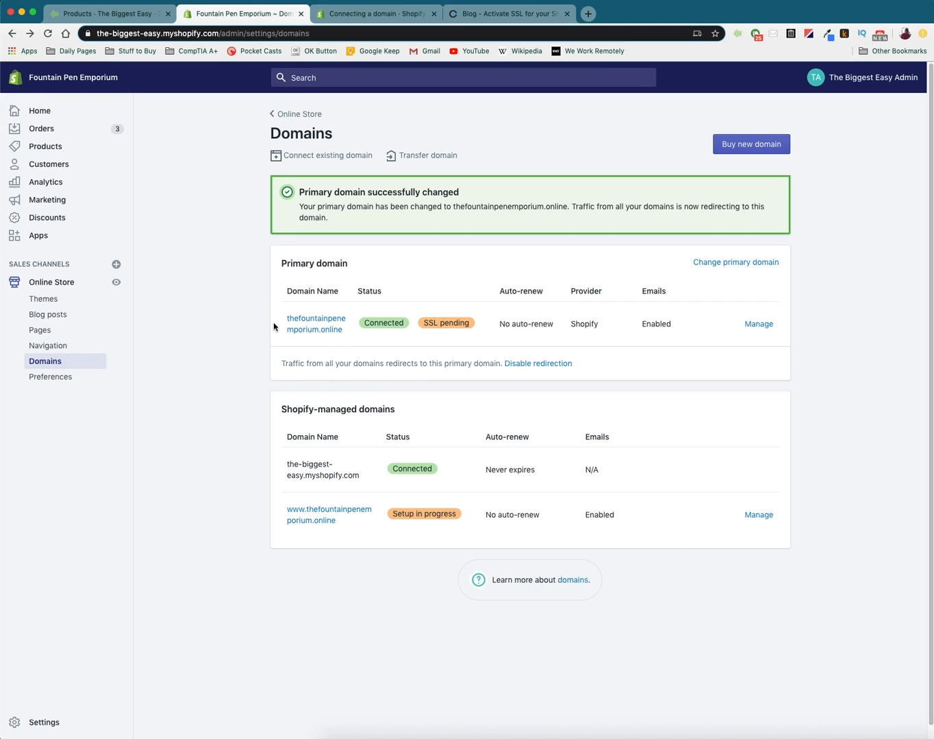
{"action": "mouse_move", "coordinate": [364, 314]}
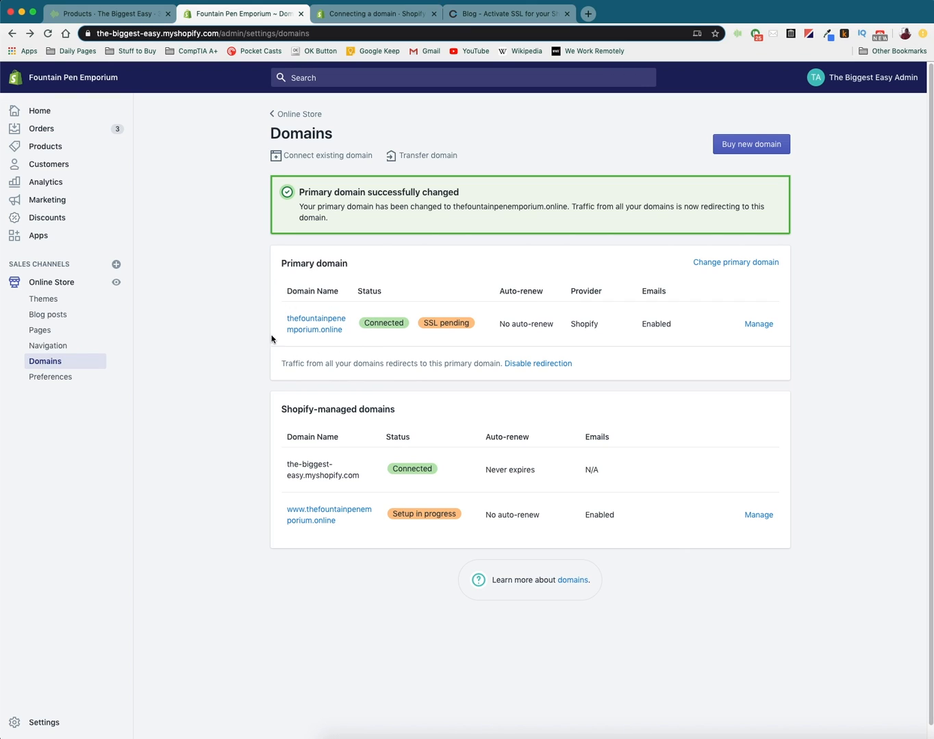
{"action": "mouse_move", "coordinate": [270, 320]}
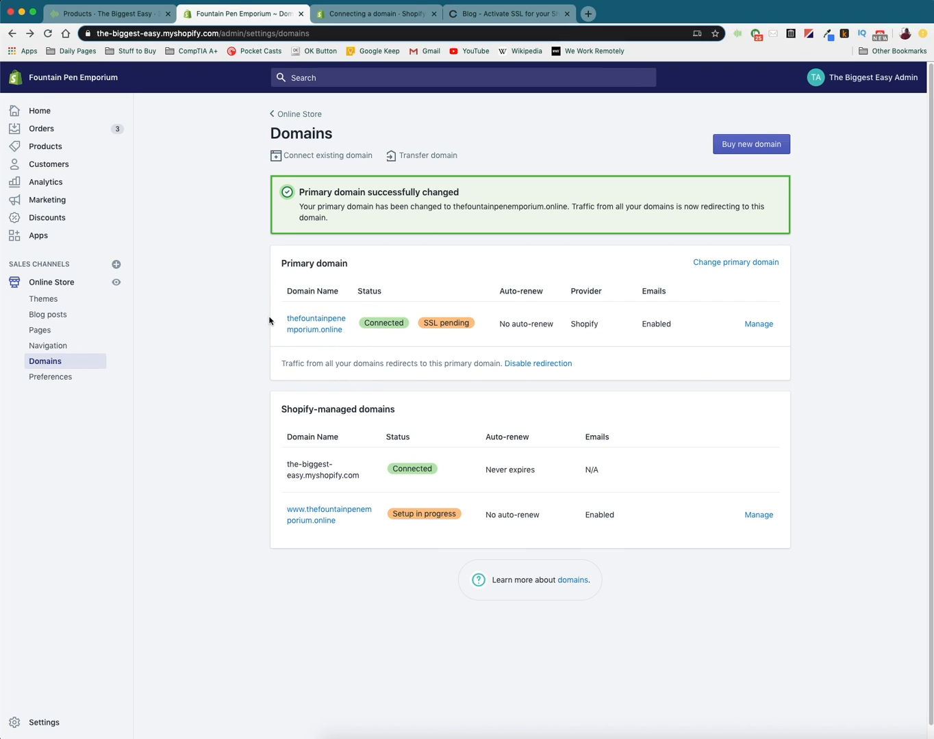
{"action": "mouse_move", "coordinate": [375, 505]}
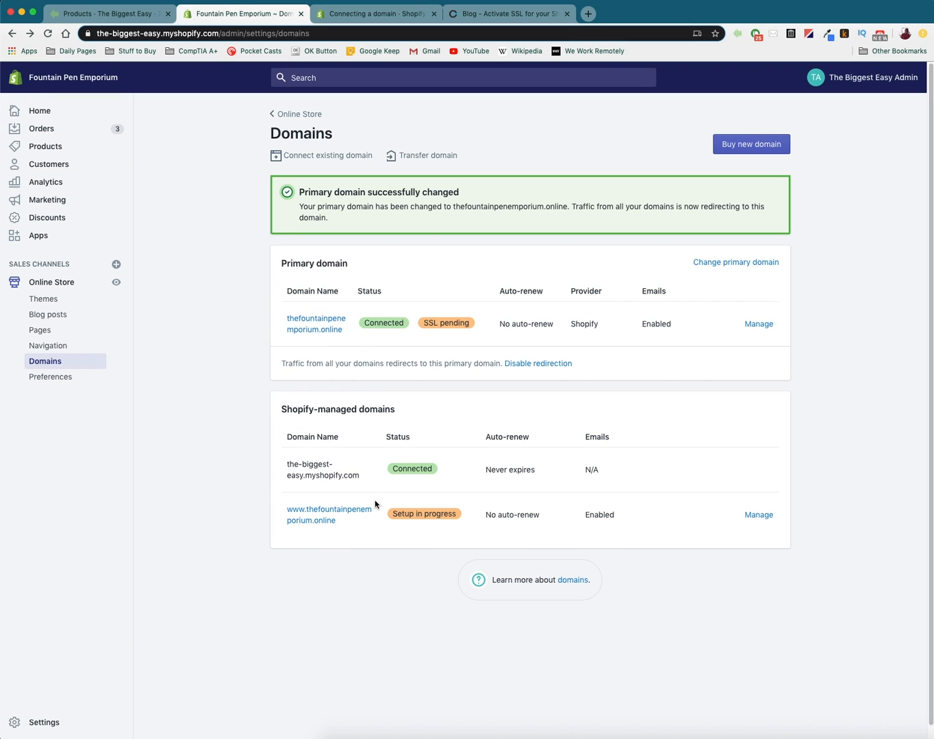
{"action": "mouse_move", "coordinate": [222, 336]}
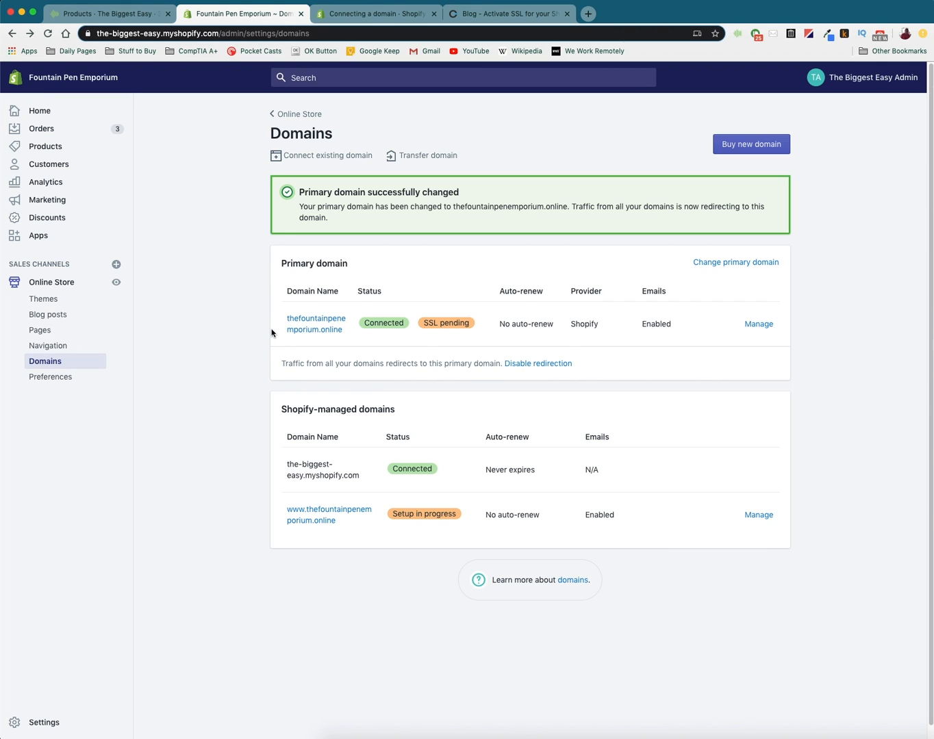
{"action": "mouse_move", "coordinate": [71, 77]}
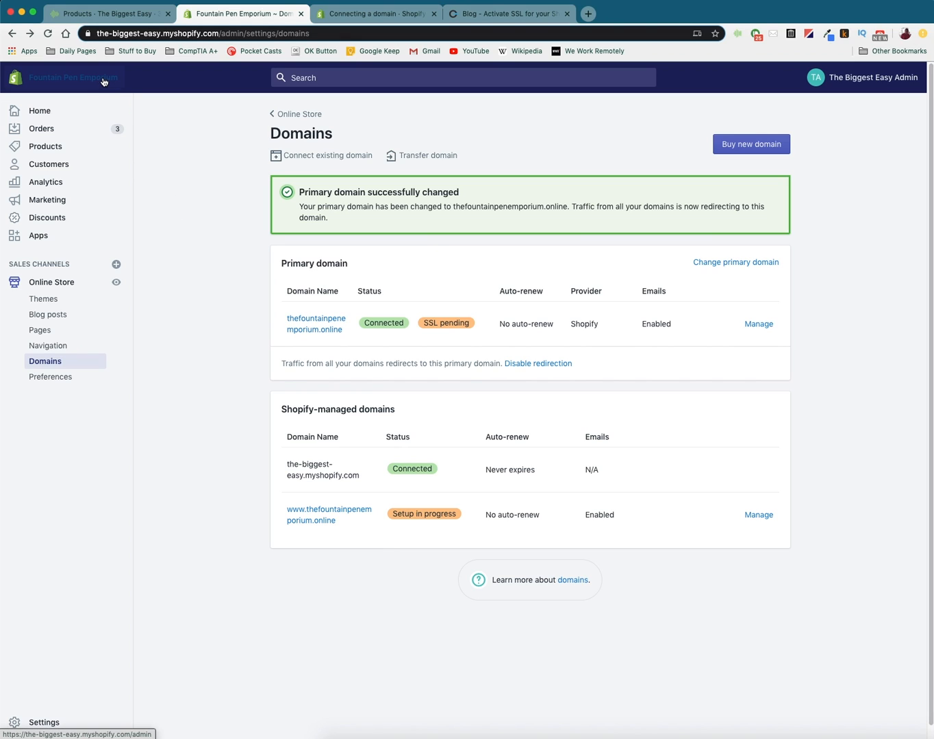